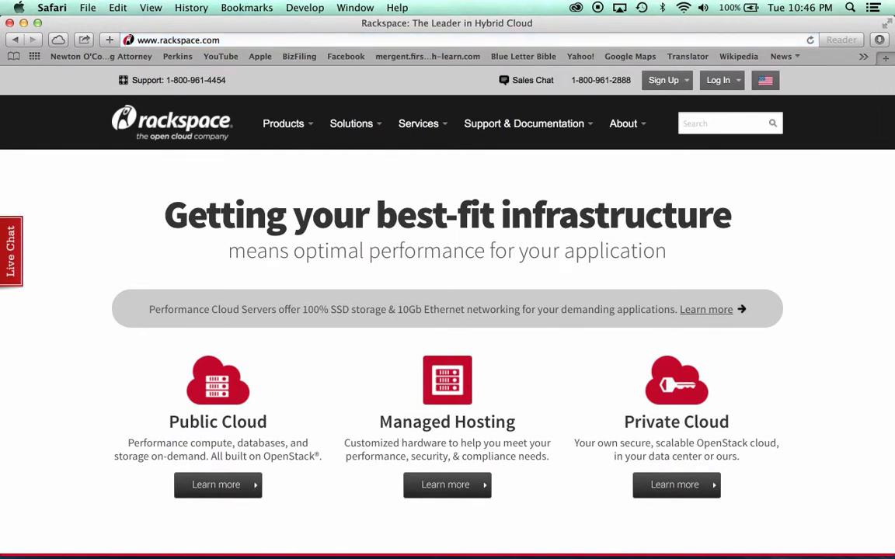
mouse_move(621, 103)
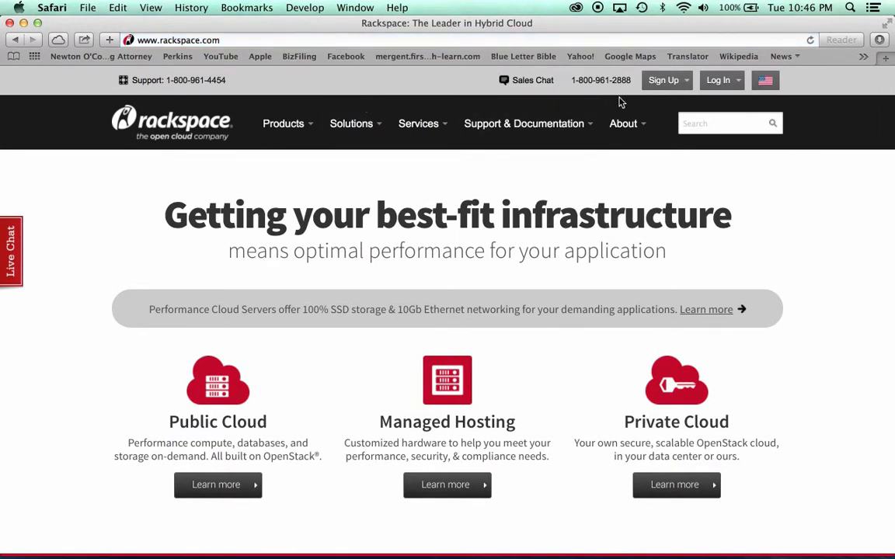
Step: Navigate from rackspace.com's Log In menu to the Cloud Control Panel sign-in page
left_click(718, 80)
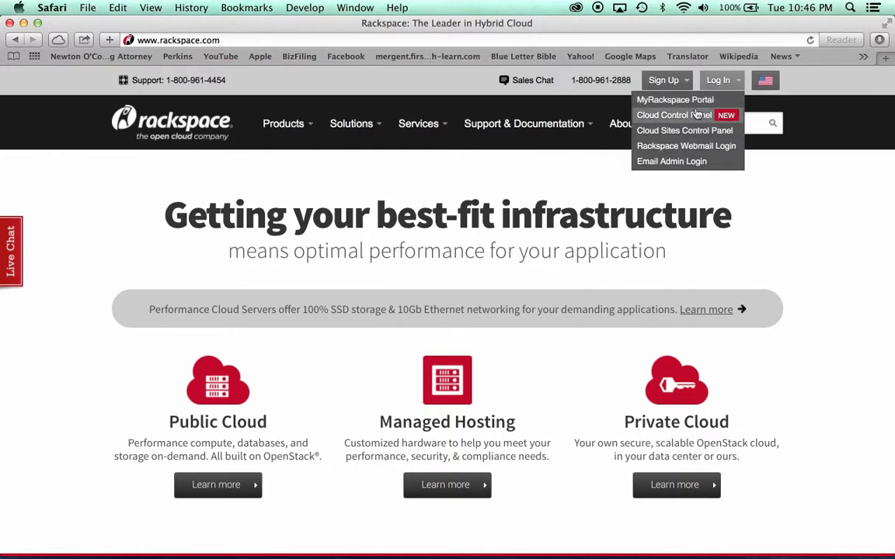
left_click(673, 115)
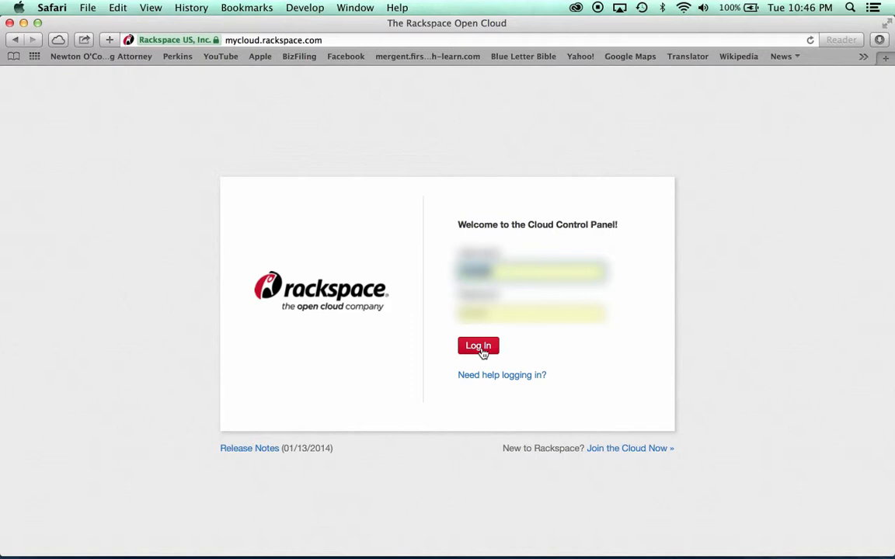
Step: Log in to the Cloud Control Panel and land on the Cloud Servers list
left_click(478, 345)
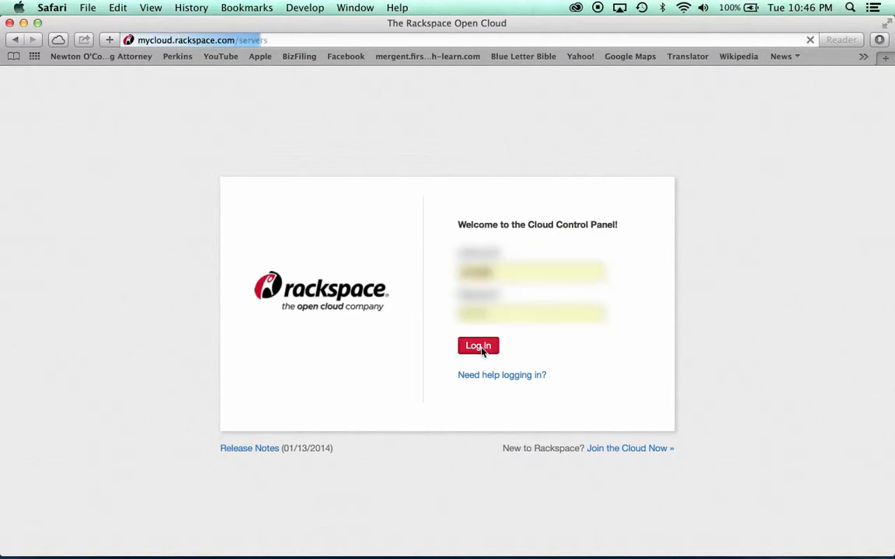
left_click(478, 345)
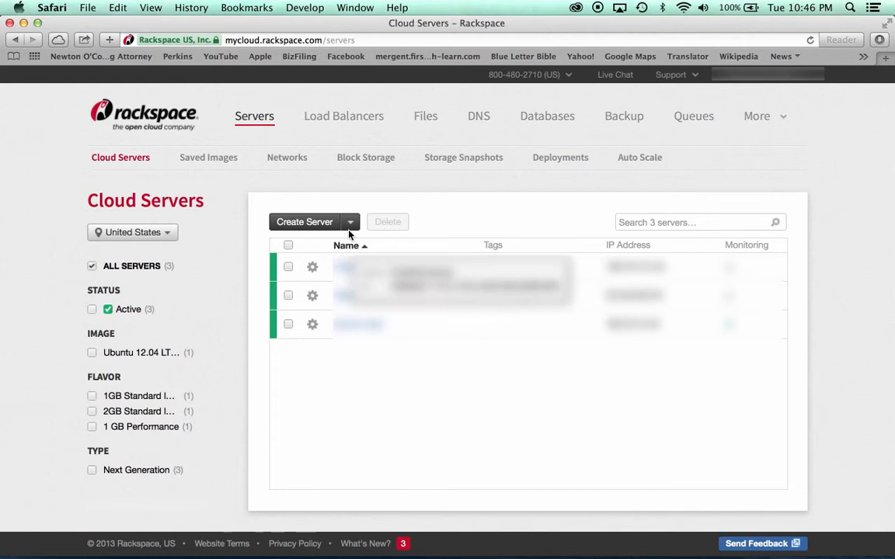
Step: Choose Create Server from the Create Server menu to reach the new server form
left_click(349, 222)
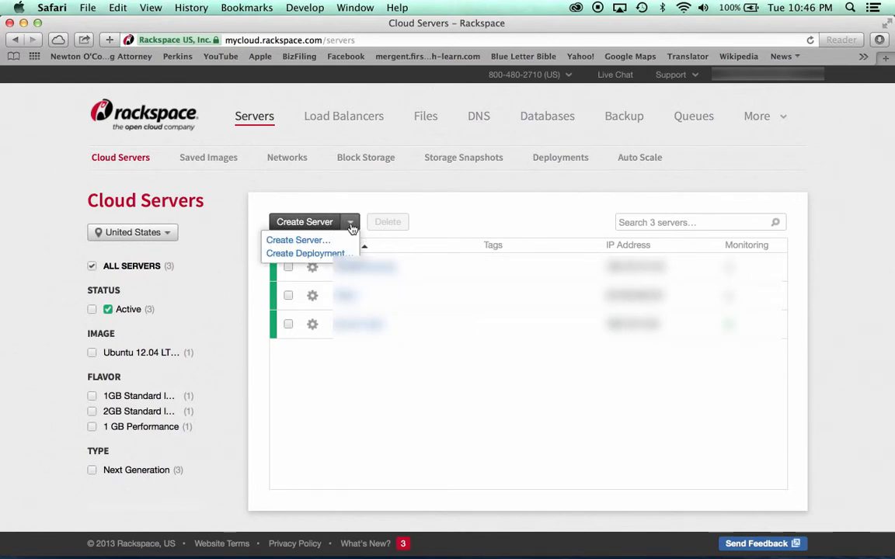
mouse_move(298, 240)
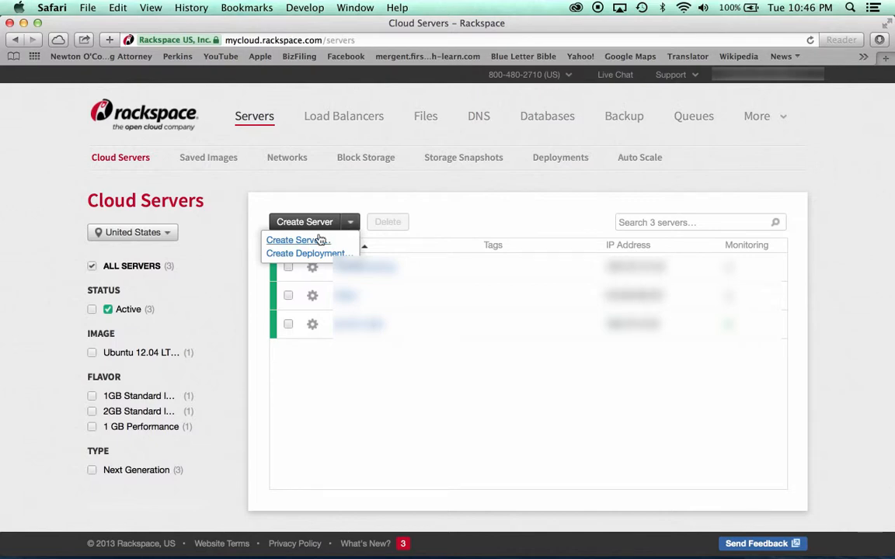
left_click(298, 240)
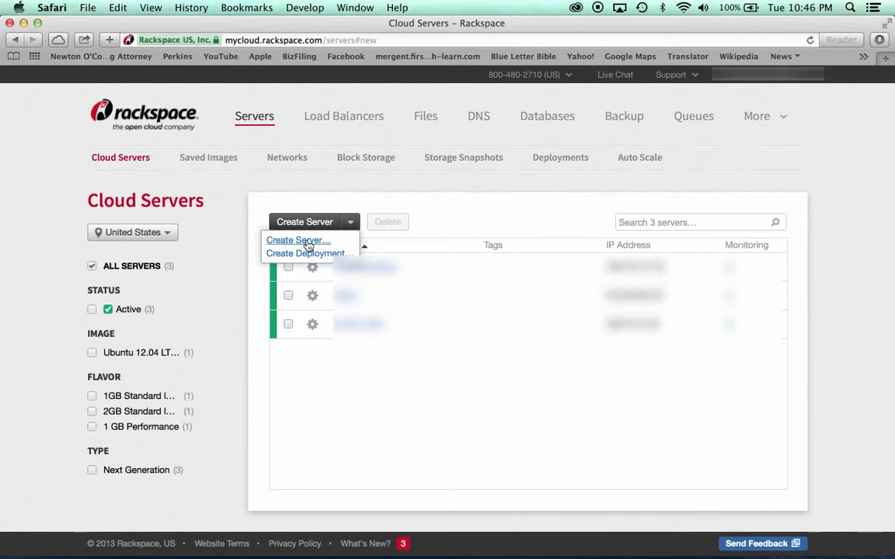
left_click(299, 239)
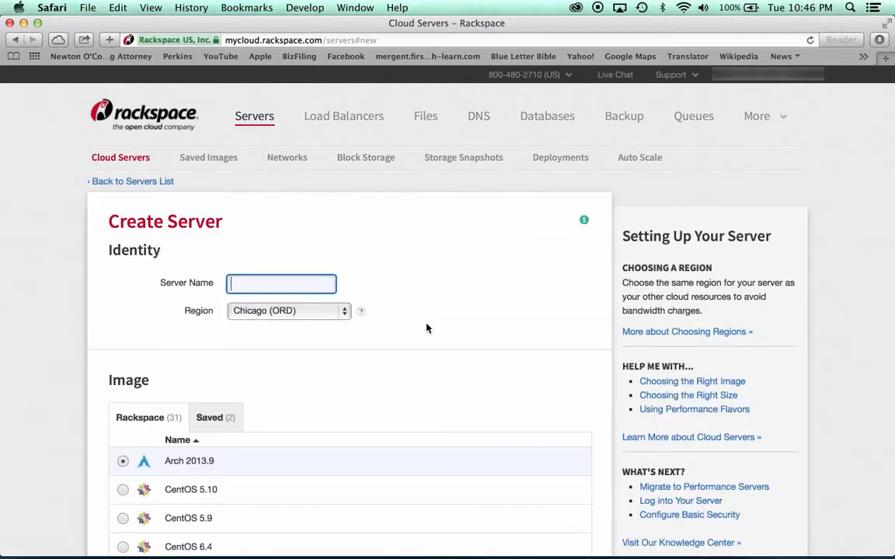
Step: Name the server Demo and set its region to Dallas (DFW)
scroll("down", 3)
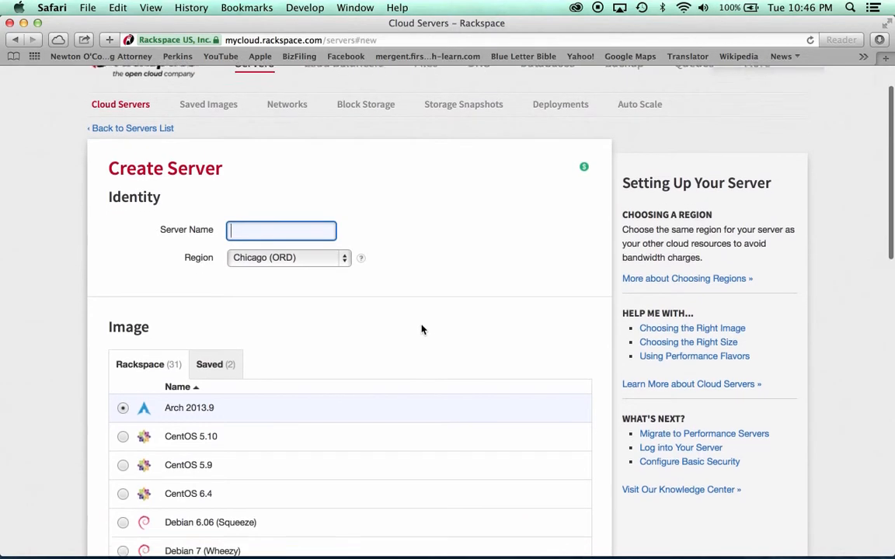
scroll("down", 3)
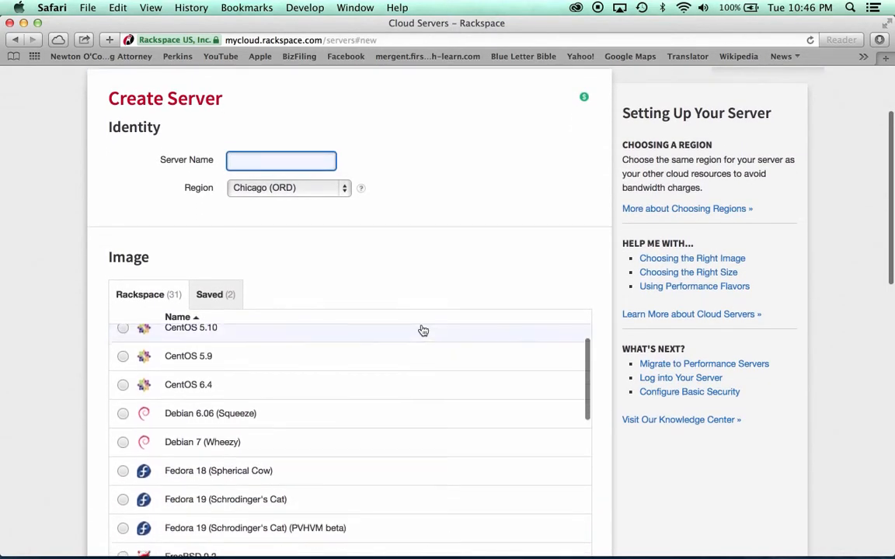
scroll("down", 3)
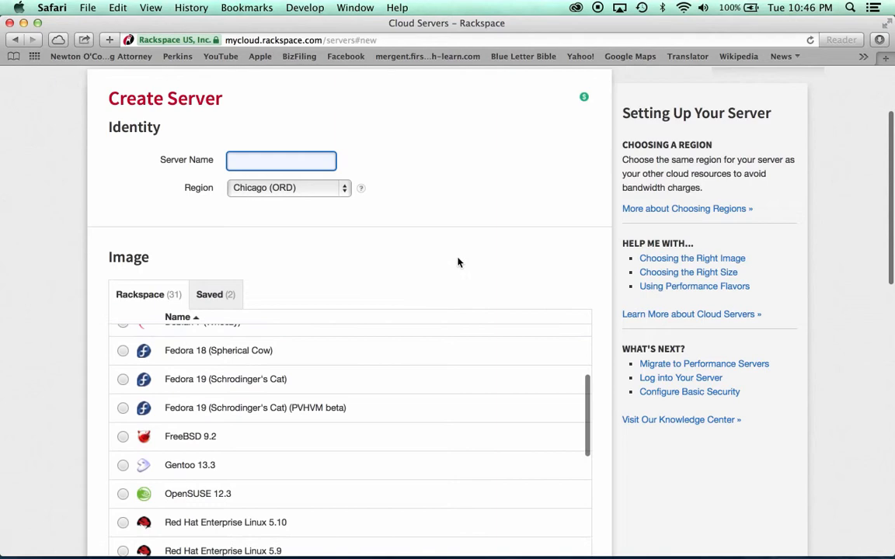
scroll("up", 3)
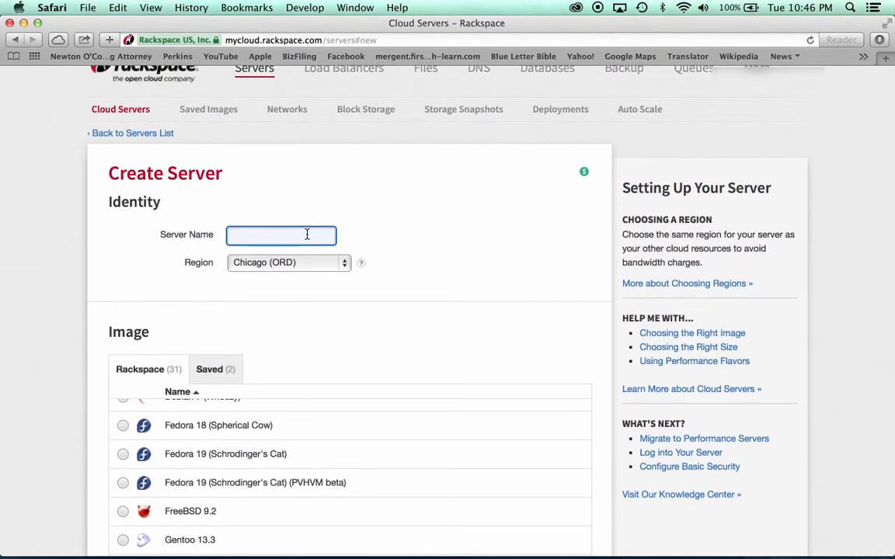
type("Demo")
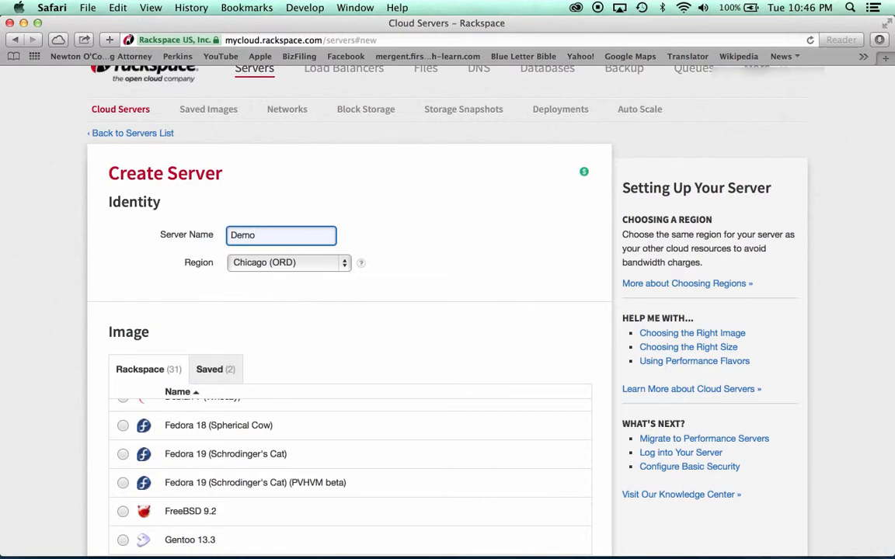
left_click(287, 263)
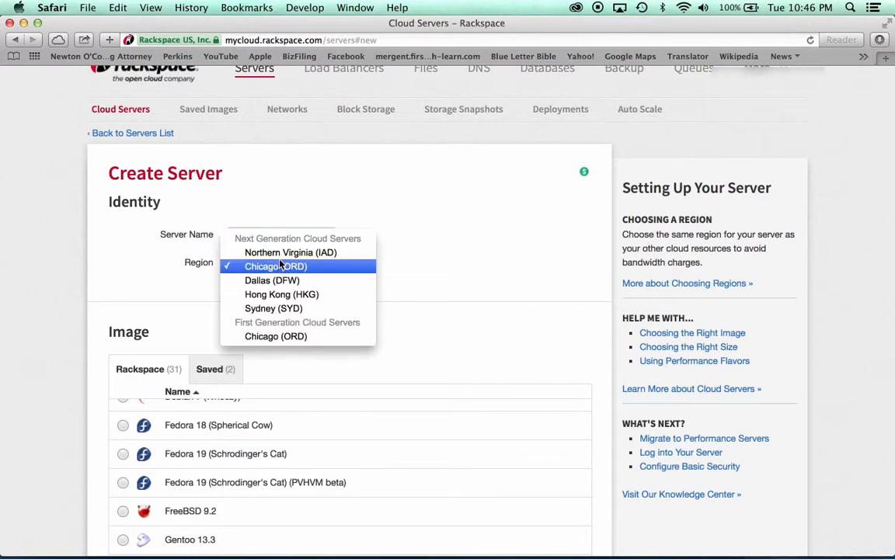
mouse_move(272, 279)
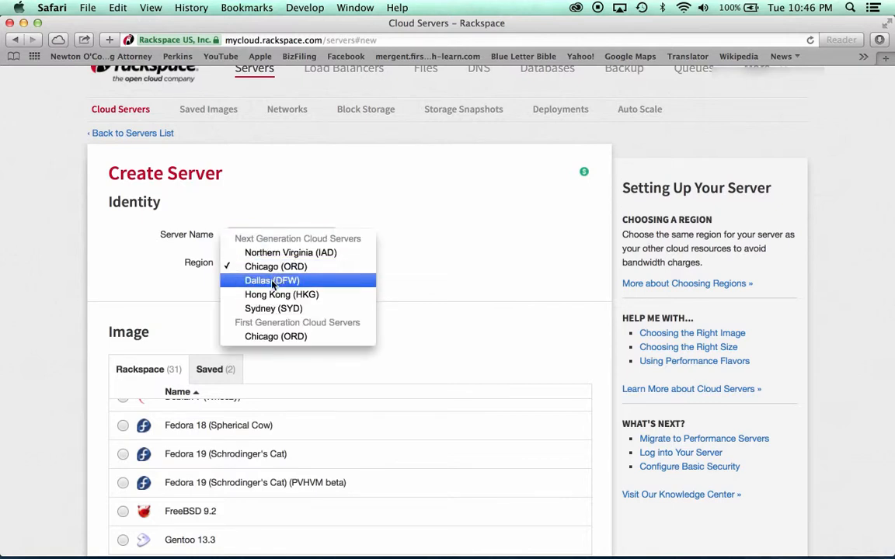
left_click(270, 280)
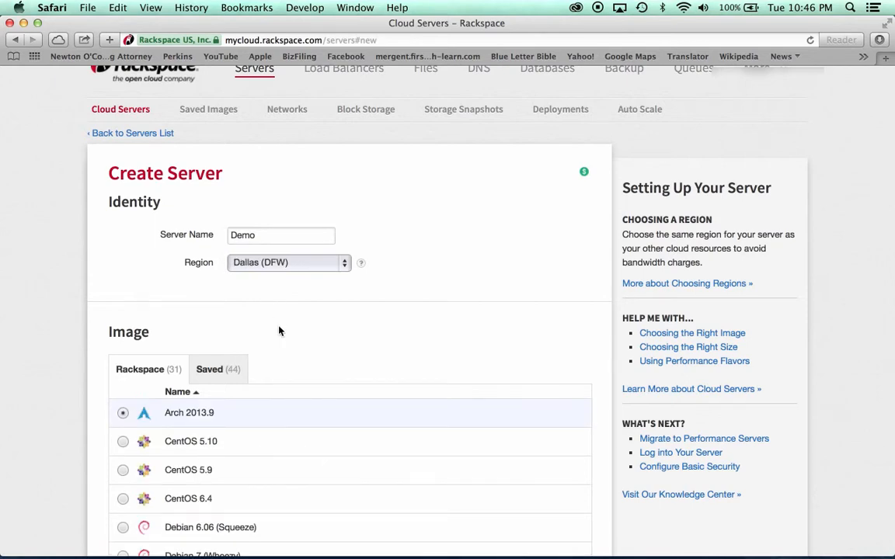
Step: Select Ubuntu 12.04 LTS (Precise Pangolin) as the Demo server's image
scroll("down", 3)
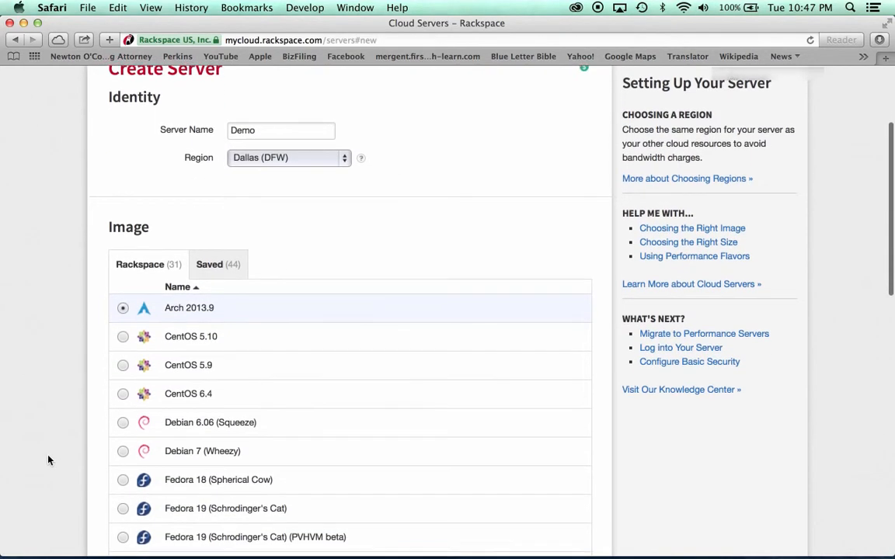
scroll("down", 3)
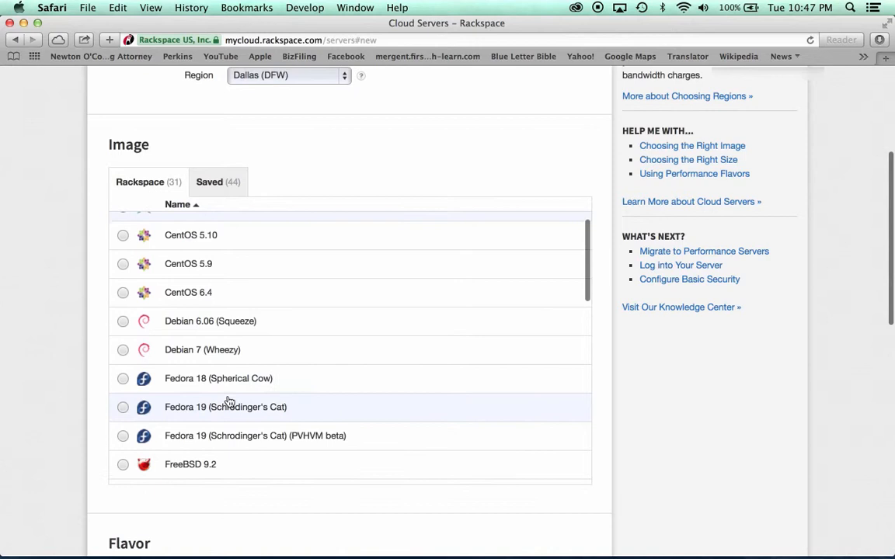
scroll("down", 3)
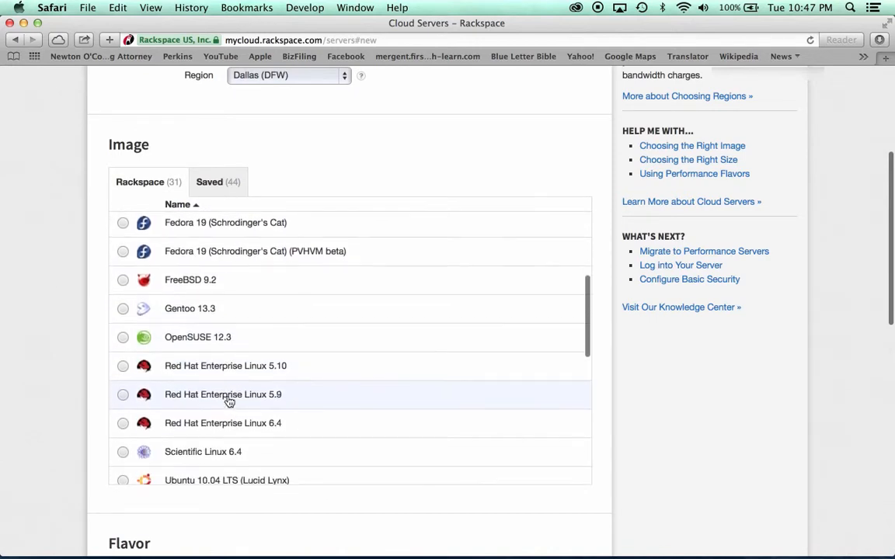
scroll("down", 3)
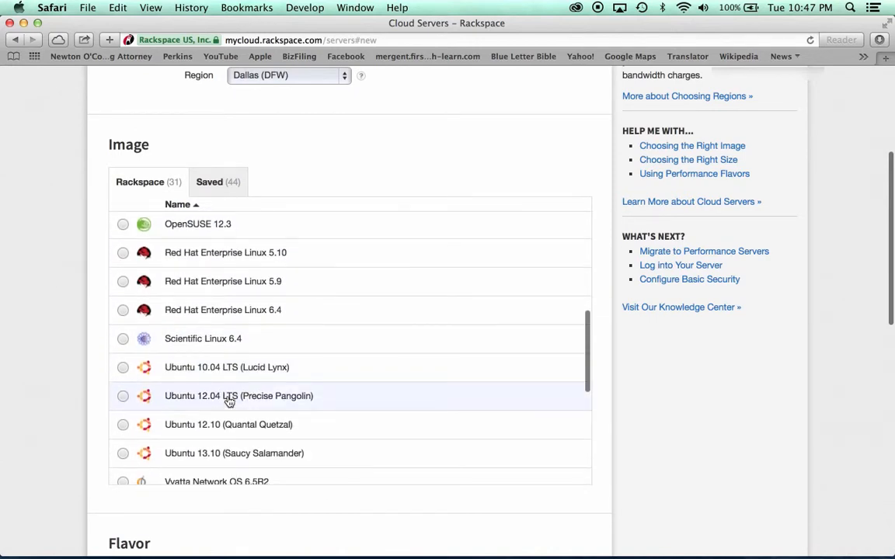
left_click(122, 397)
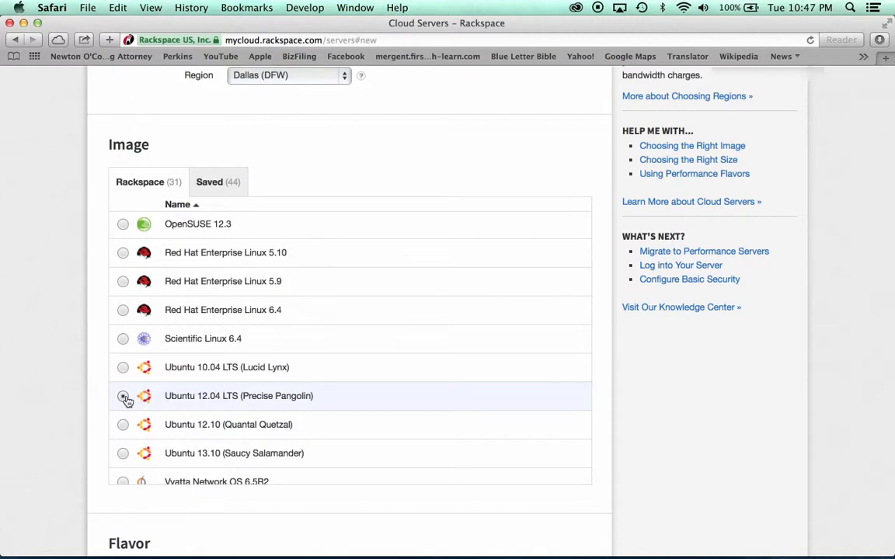
left_click(123, 396)
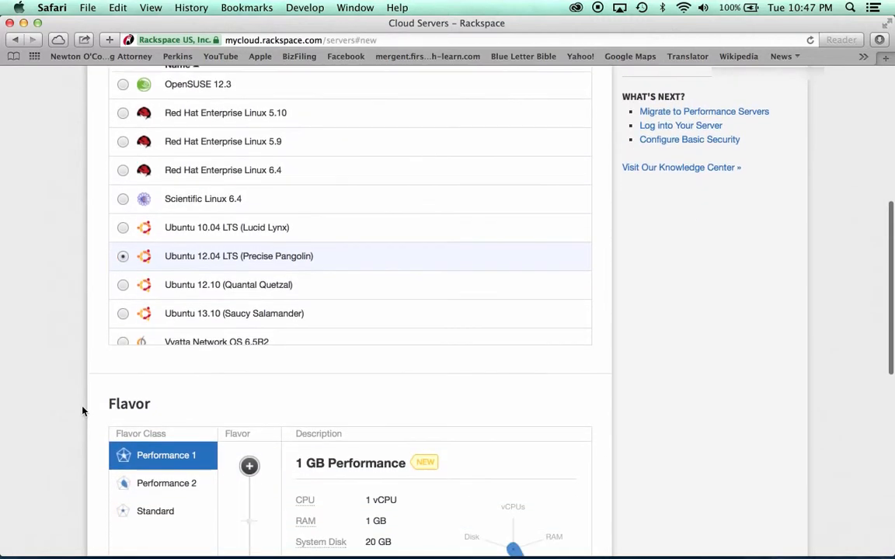
Step: Set the flavor to 1 GB Performance with PublicNet and ServiceNet and create the server
scroll("down", 3)
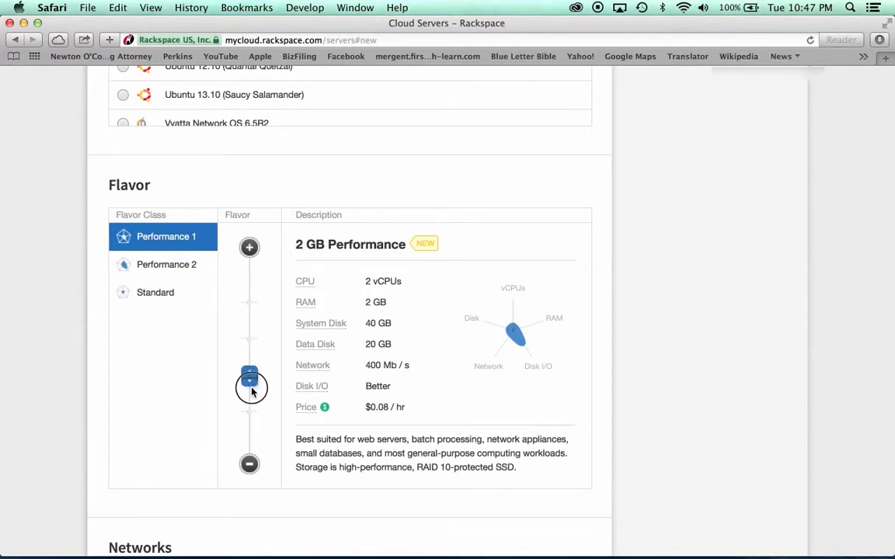
left_click(248, 463)
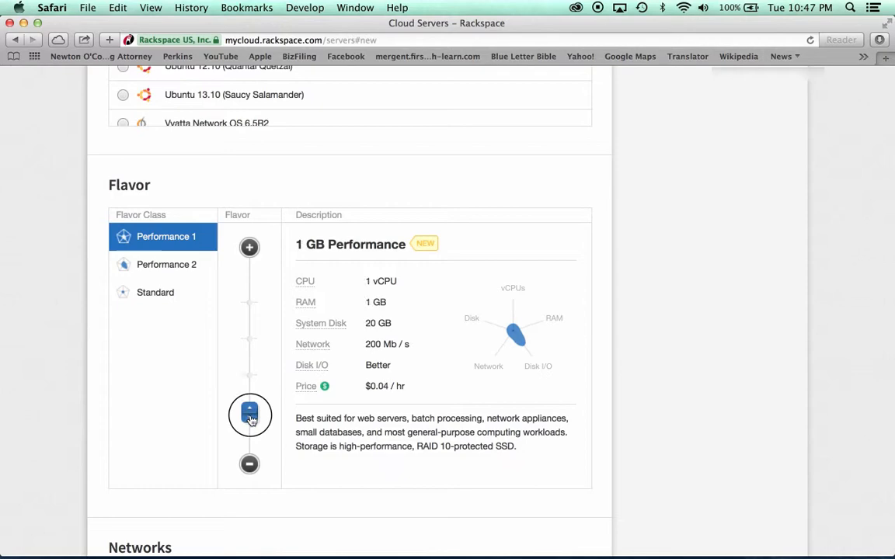
scroll("down", 3)
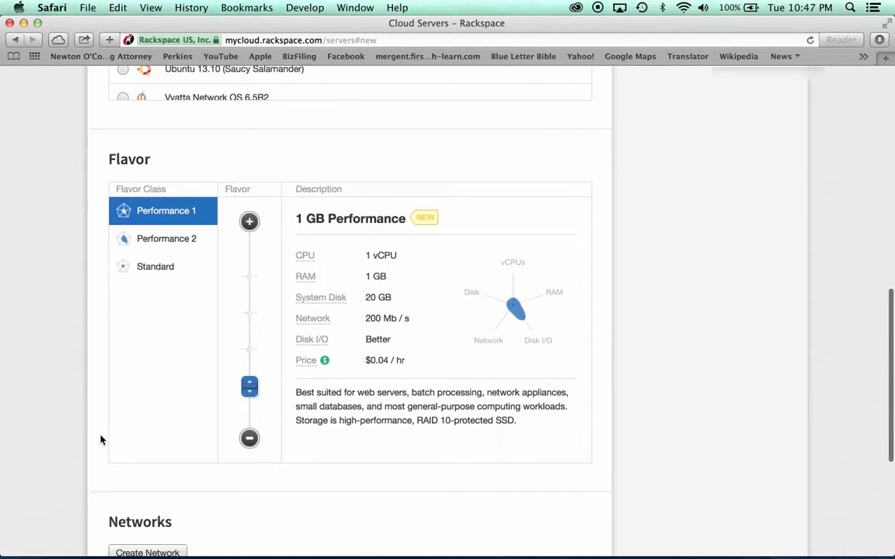
scroll("down", 3)
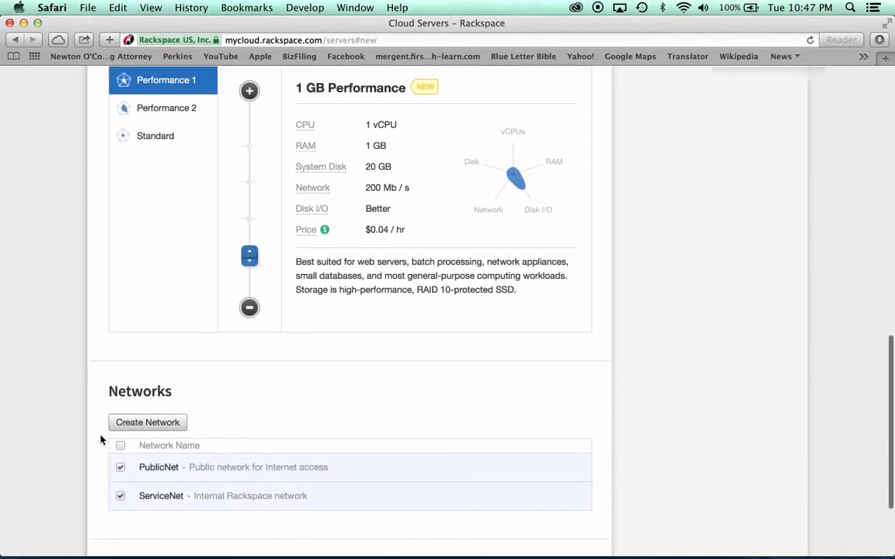
scroll("down", 3)
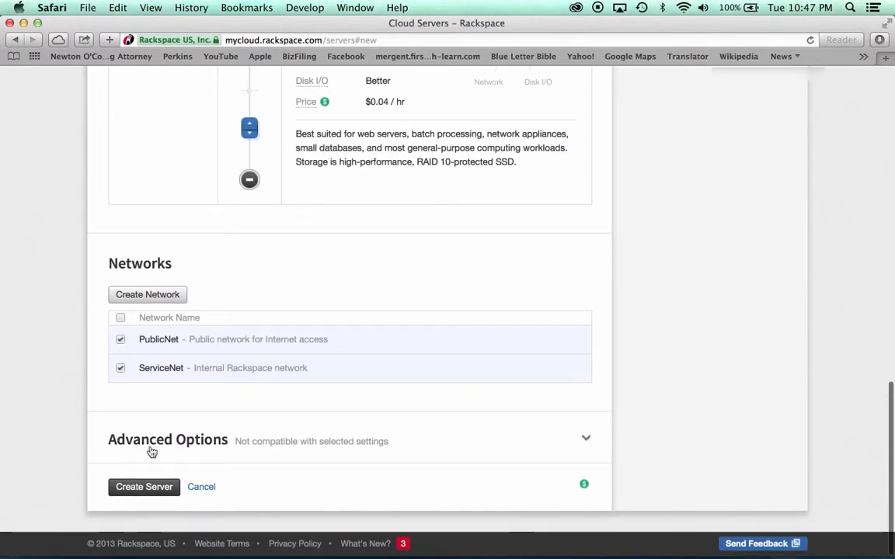
mouse_move(143, 488)
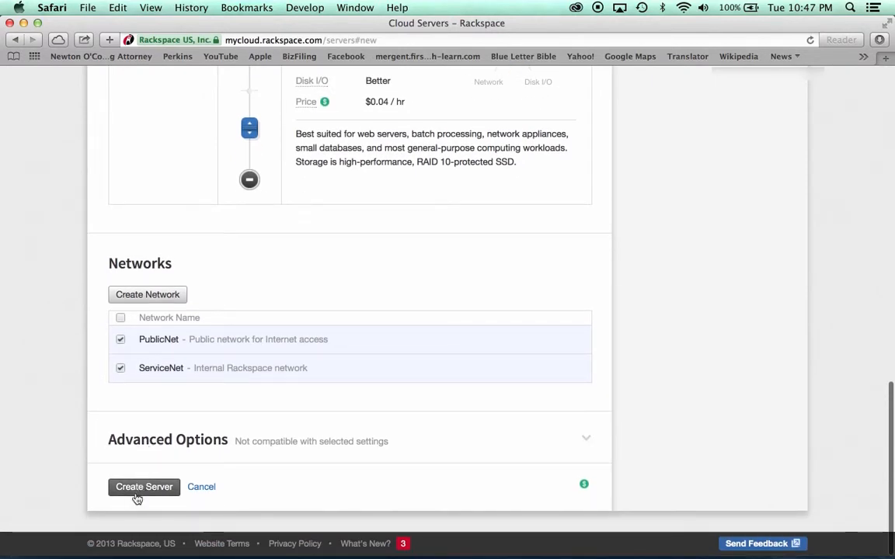
left_click(143, 488)
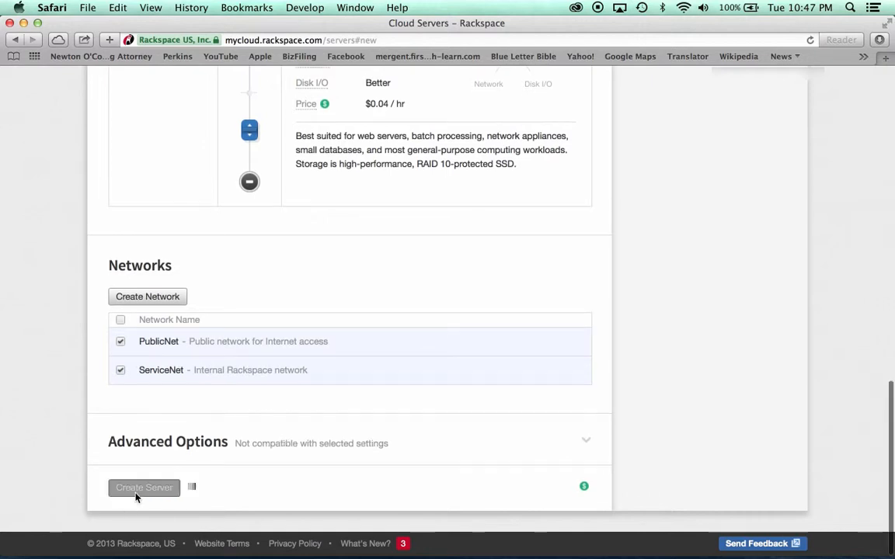
Step: Reveal Demo's one-time root admin password and launch Pages to record it
left_click(143, 488)
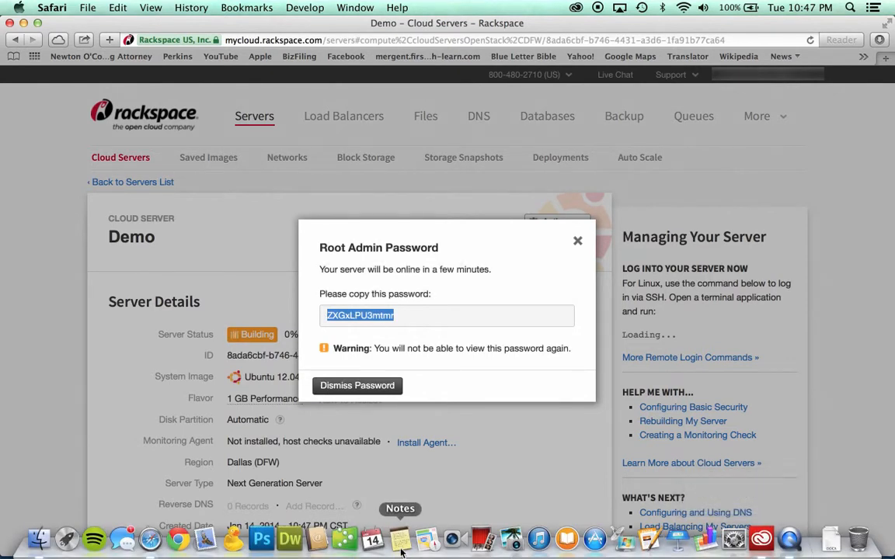
mouse_move(650, 538)
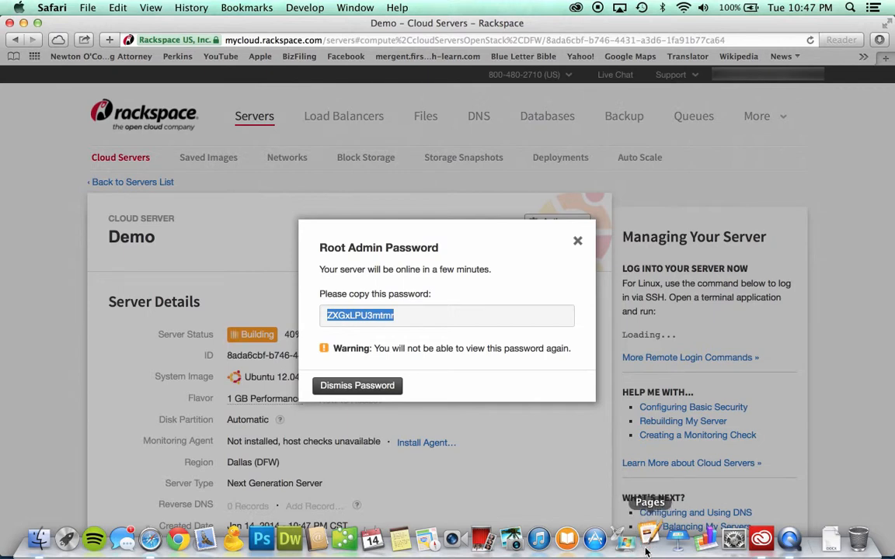
left_click(649, 538)
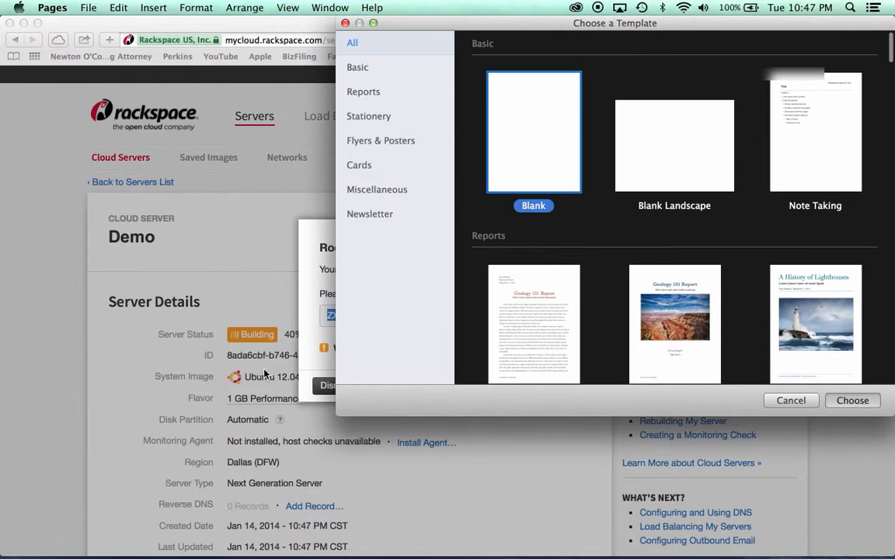
left_click(851, 401)
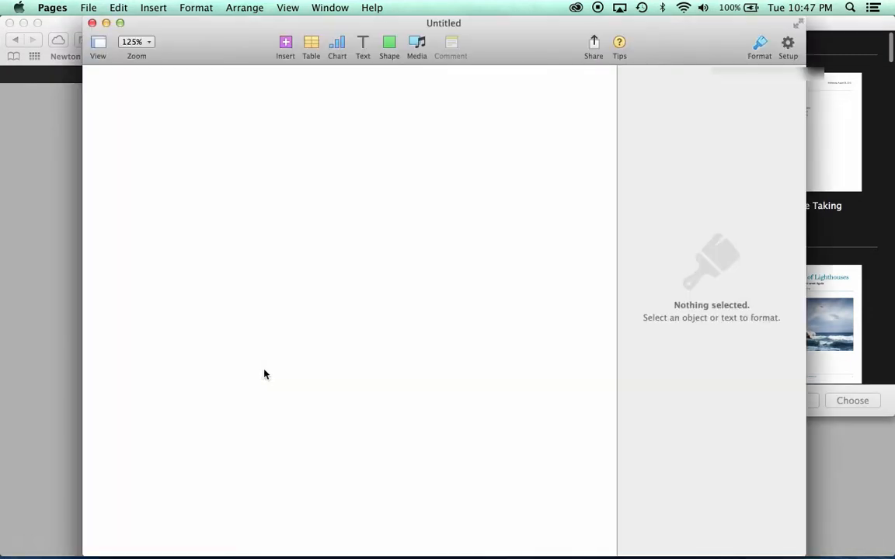
left_click(265, 370)
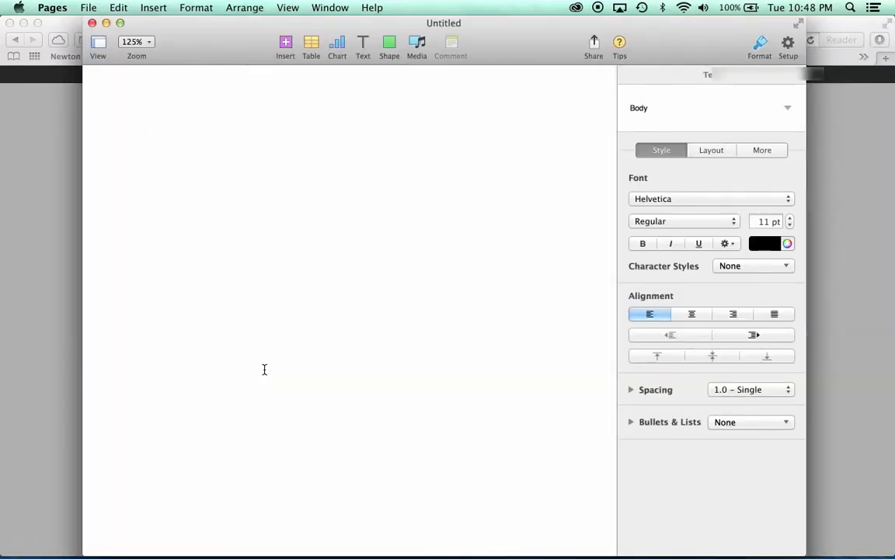
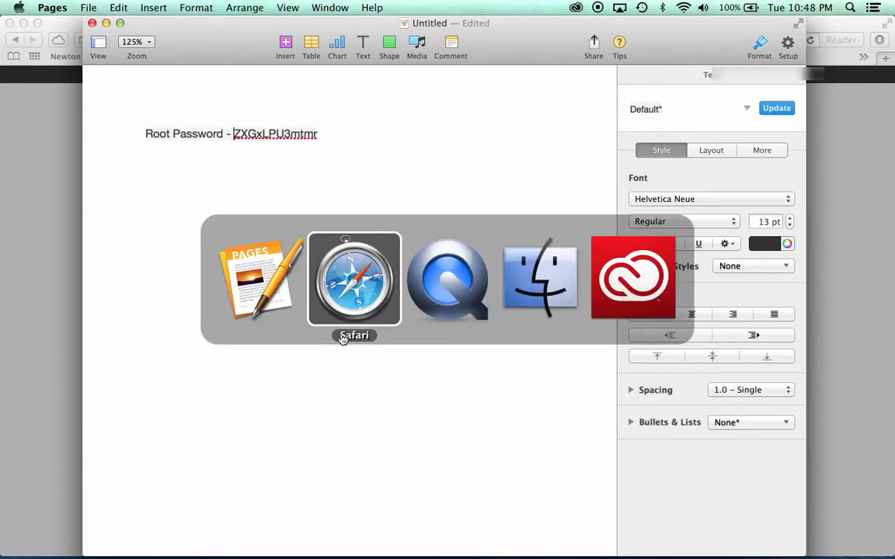
Step: Dismiss the password notice and wait until Demo is Active at 162.242.155.245 with its ssh command shown
left_click(354, 278)
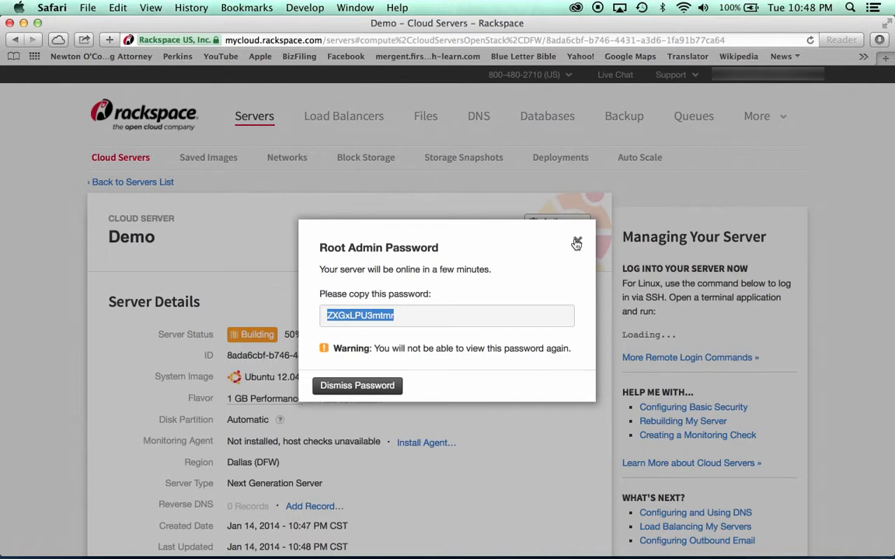
left_click(576, 243)
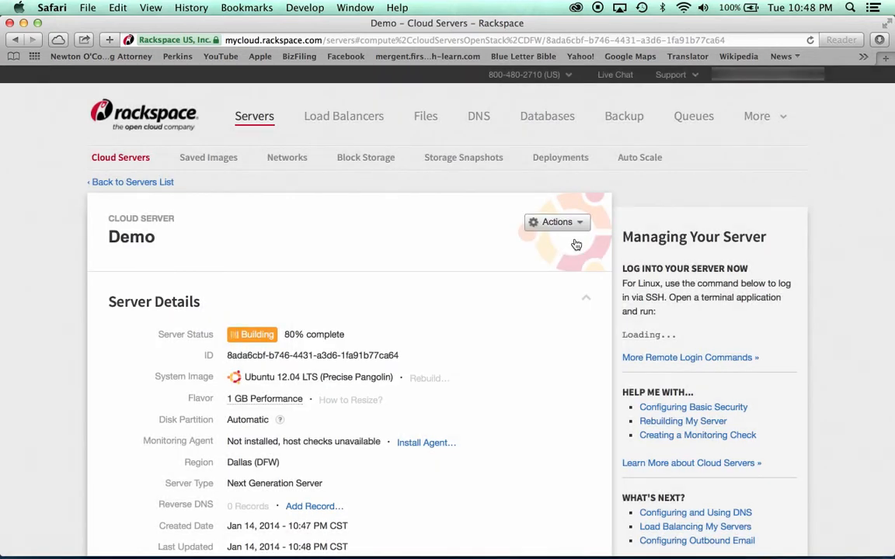
mouse_move(457, 340)
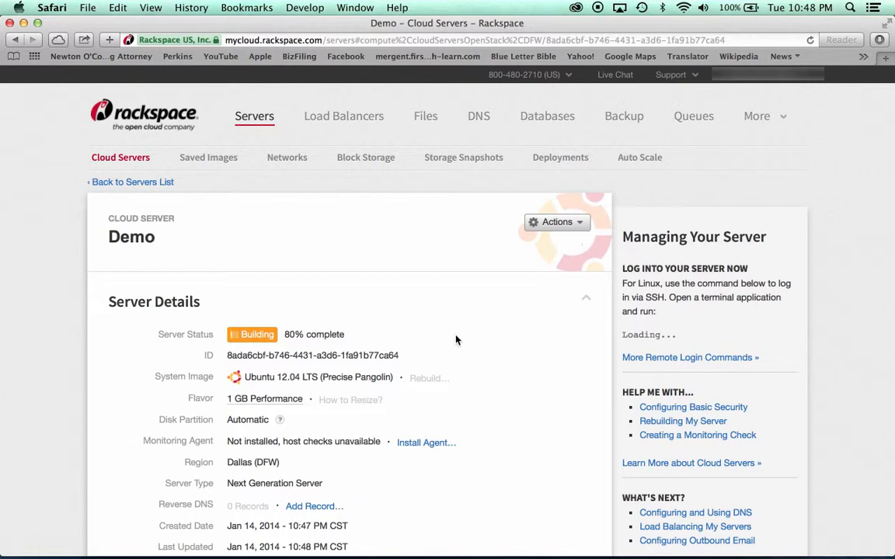
mouse_move(320, 382)
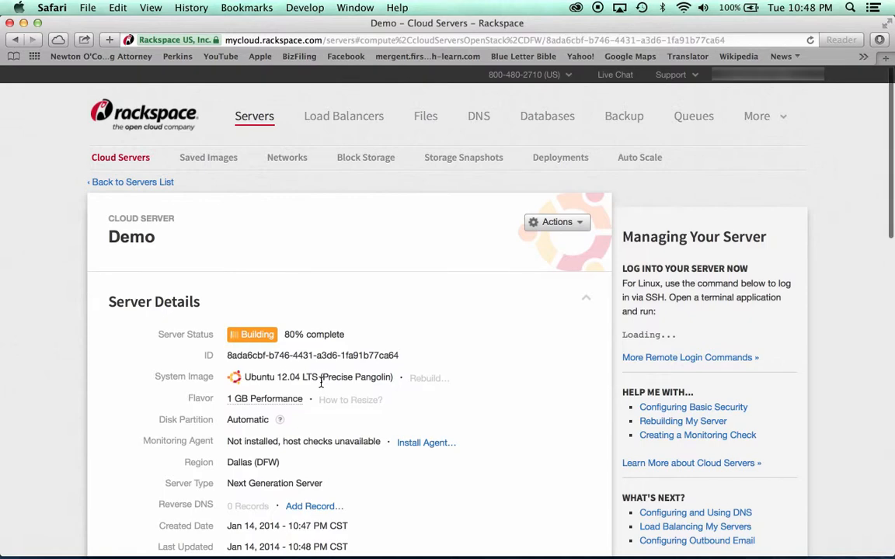
scroll("down", 3)
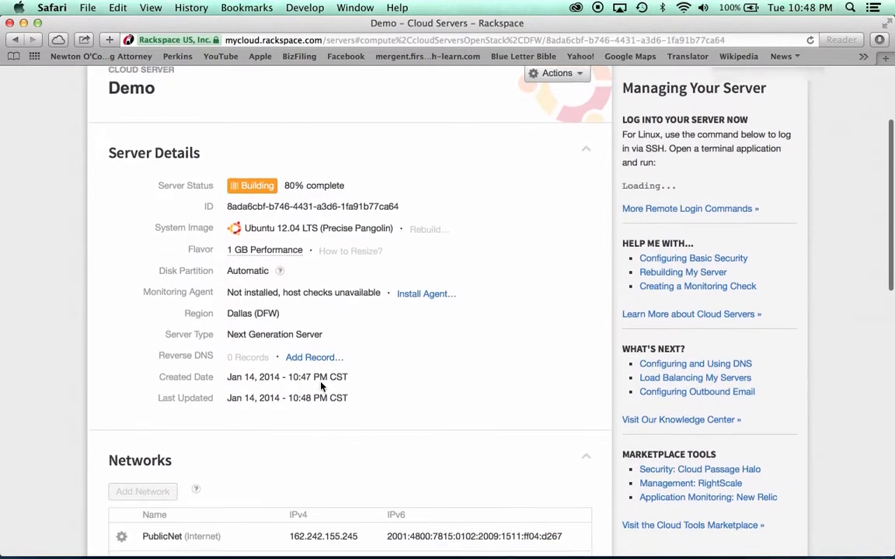
scroll("down", 3)
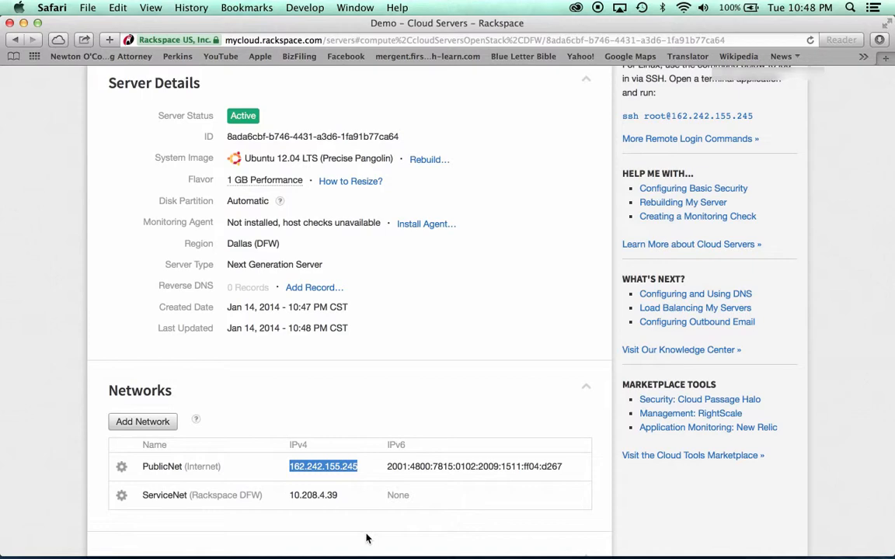
scroll("down", 3)
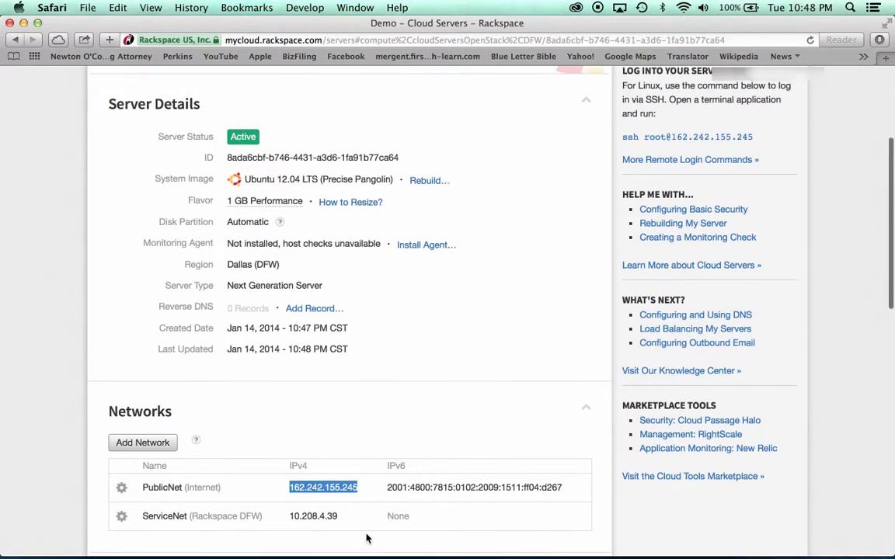
scroll("up", 3)
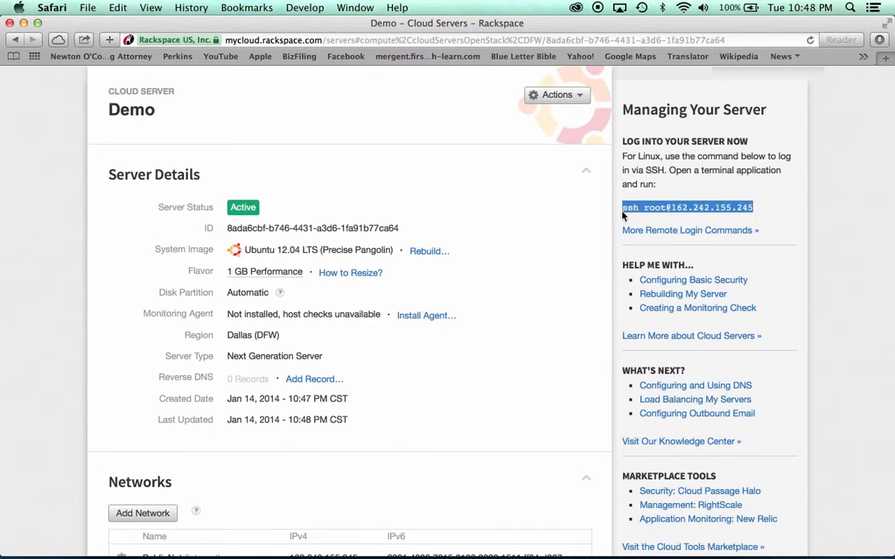
mouse_move(842, 6)
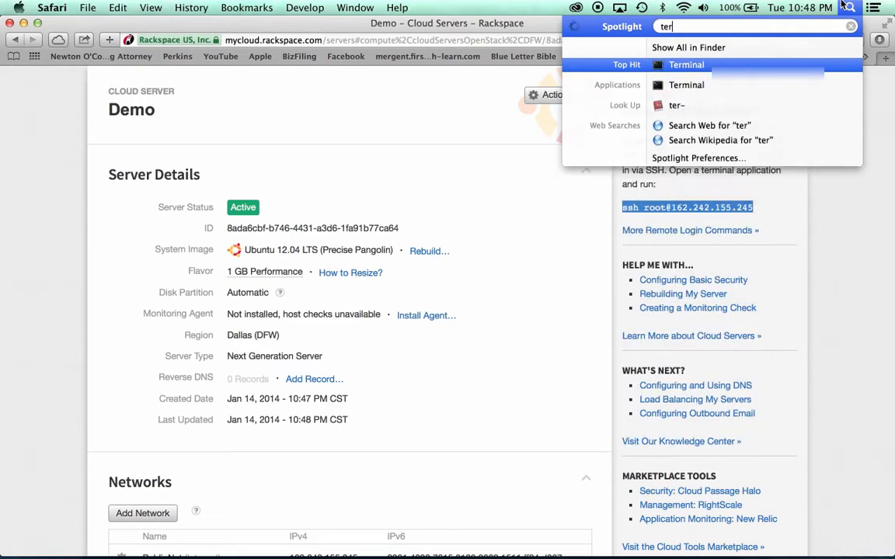
key("Escape")
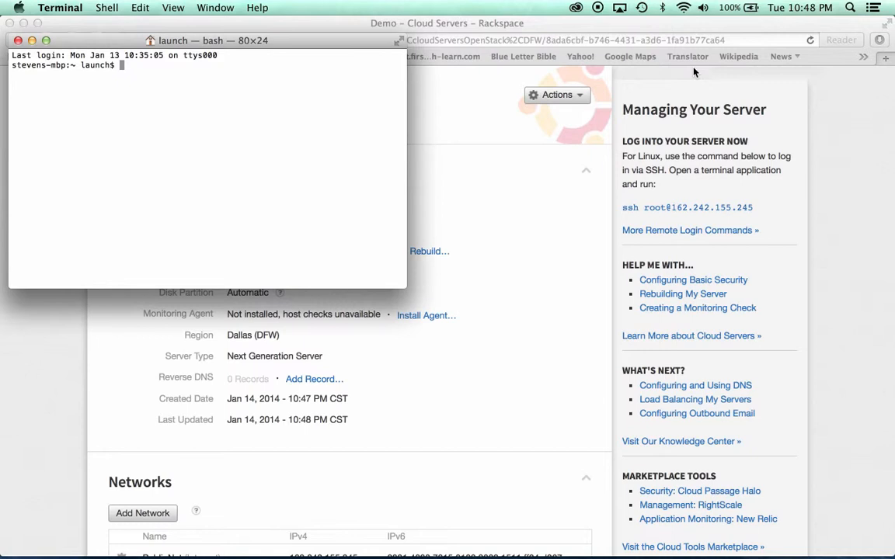
mouse_move(230, 125)
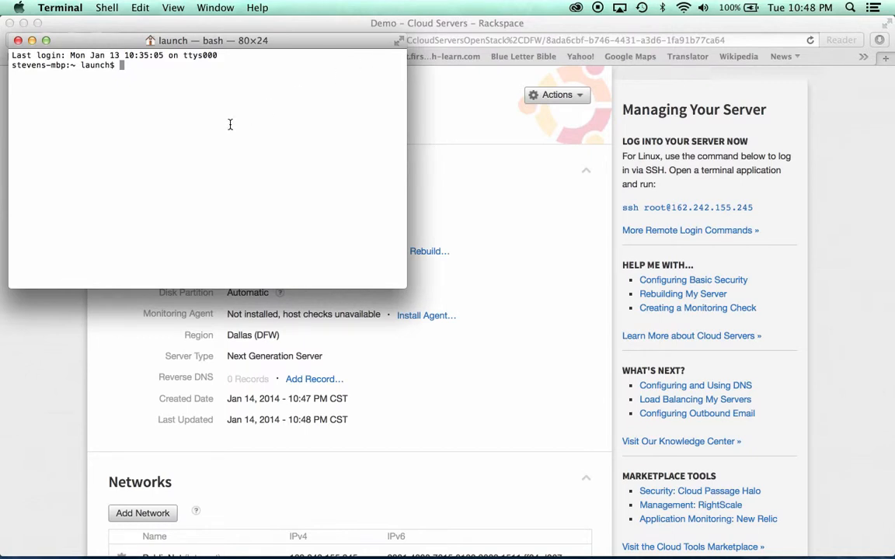
type("ssh root@162.242.155.245")
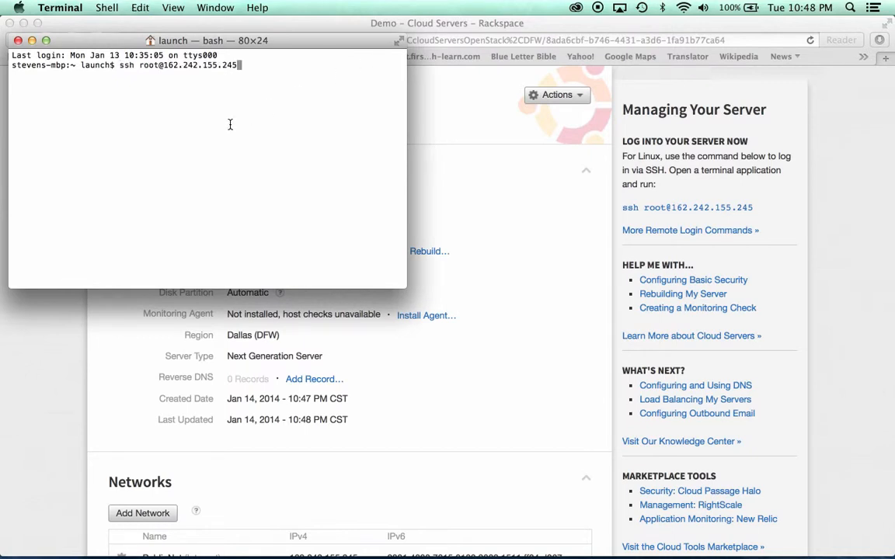
key("Return")
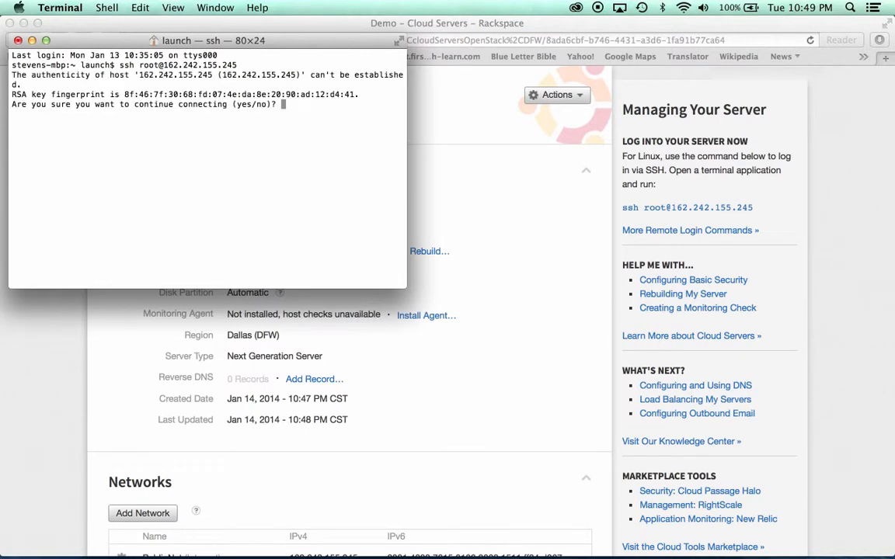
type("yes")
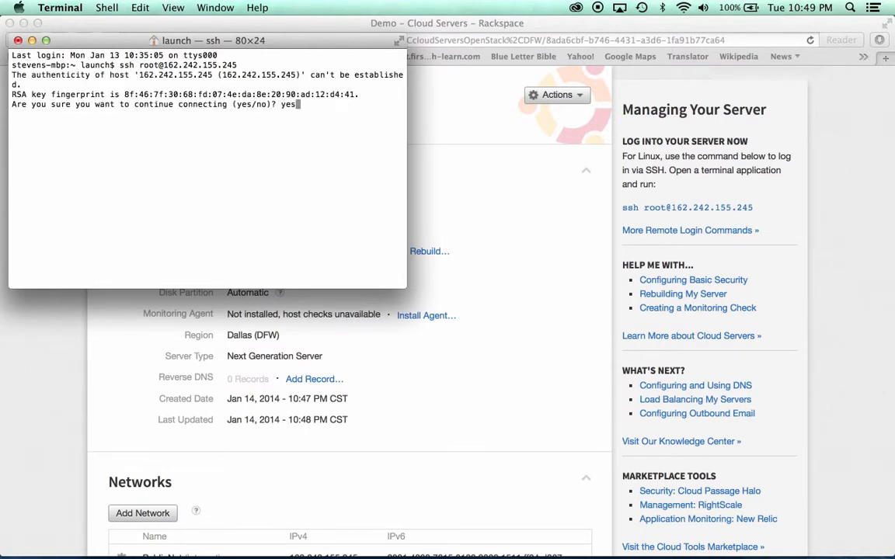
key("Return")
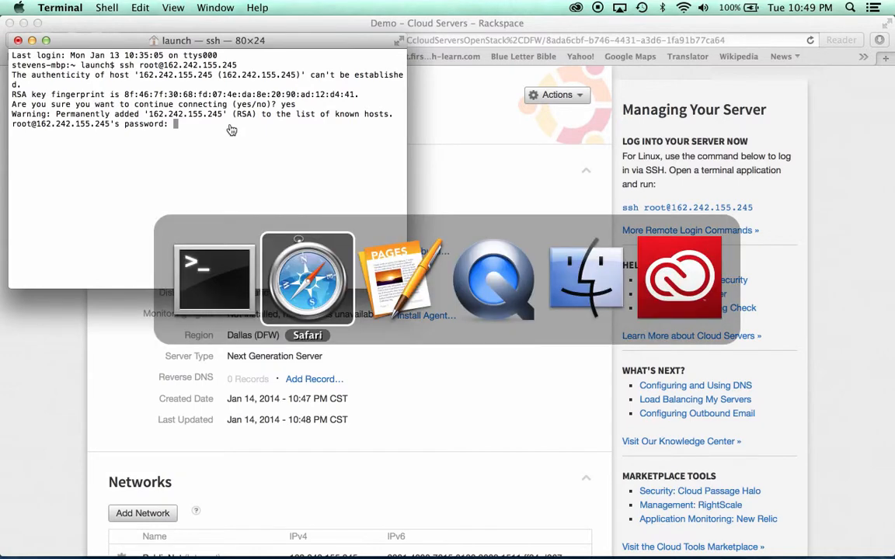
Step: Copy the root password from the Pages notes and return to the SSH login prompt
left_click(401, 278)
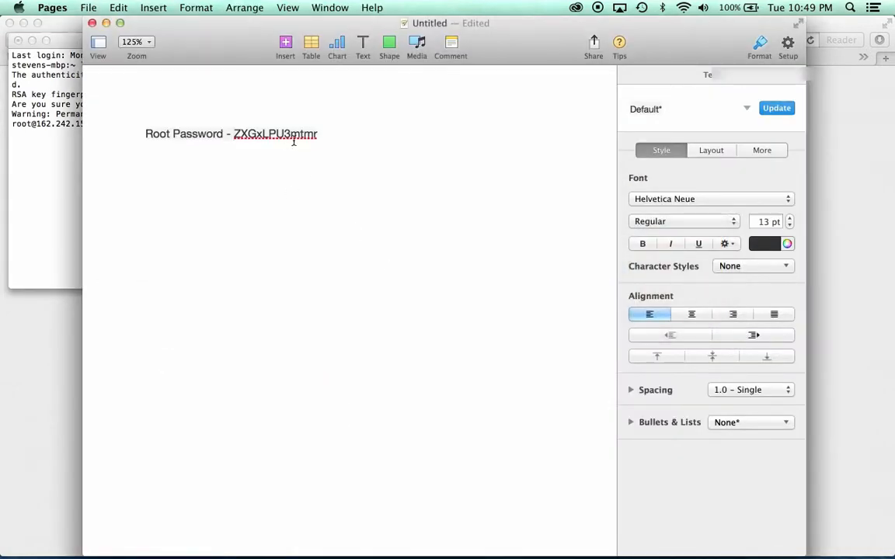
double_click(273, 134)
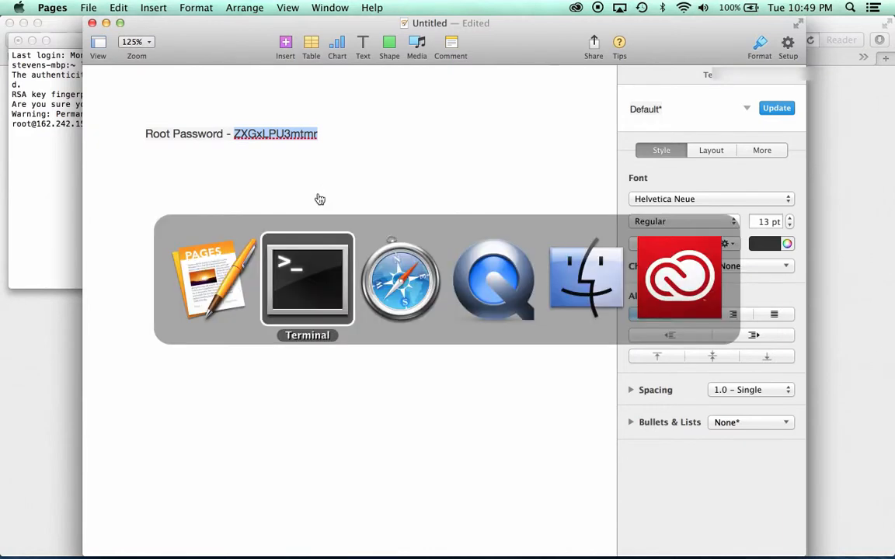
left_click(307, 279)
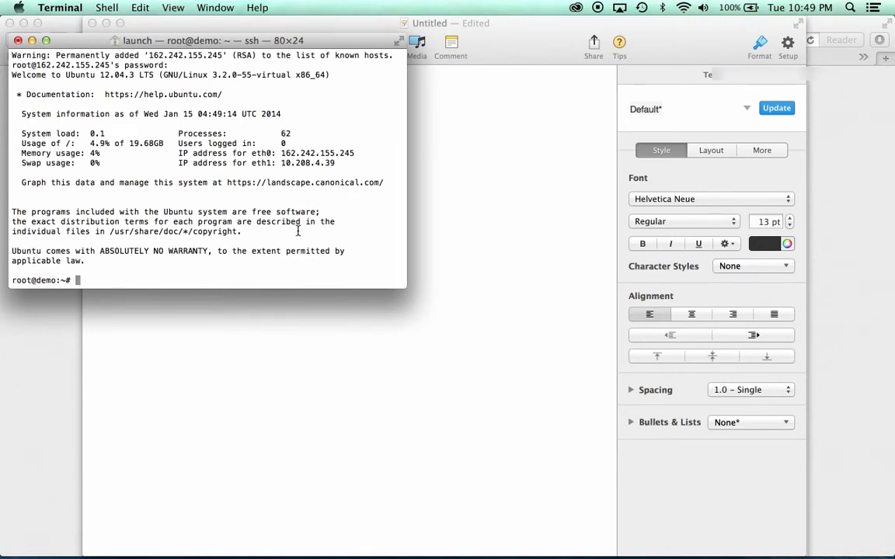
Step: Run aptitude update as root on the Demo server to refresh the package lists
type("aptitude update")
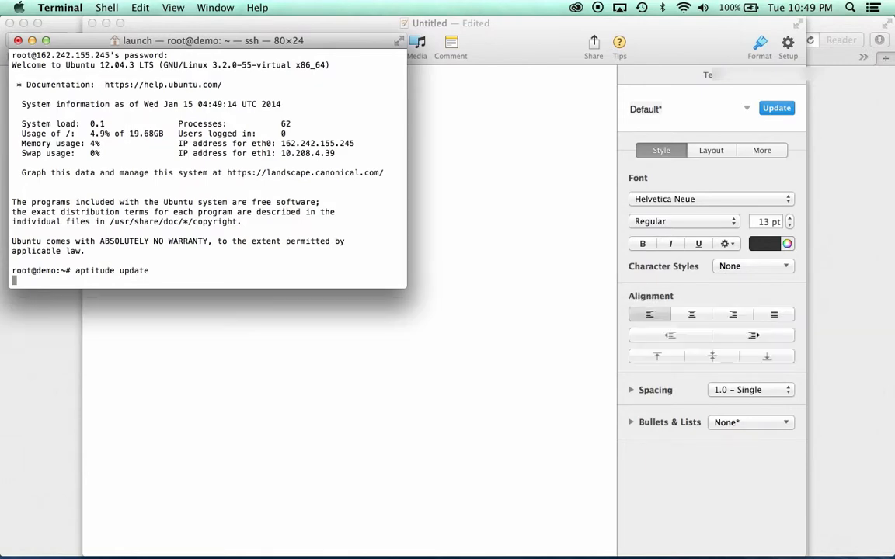
key("Return")
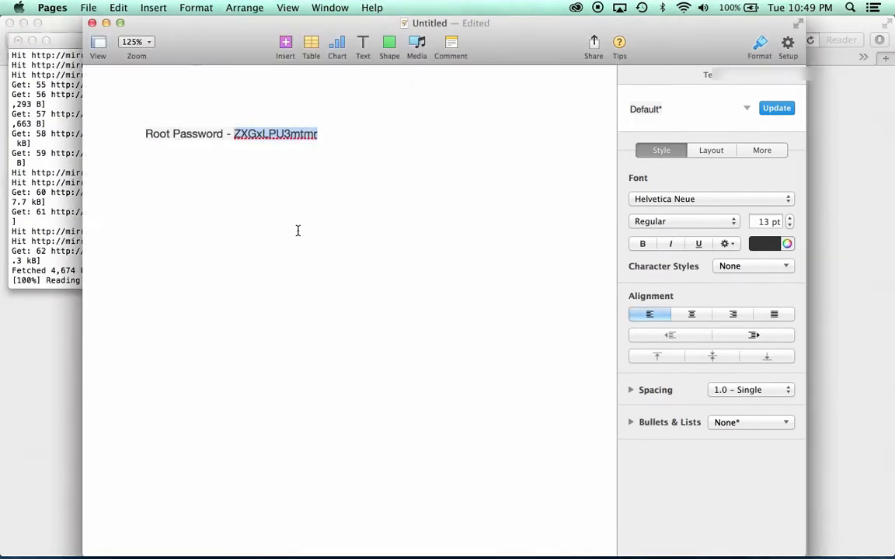
Step: Note 'aptitude update' and 'aptitude upgrade' on new lines beneath the root password
type("ap")
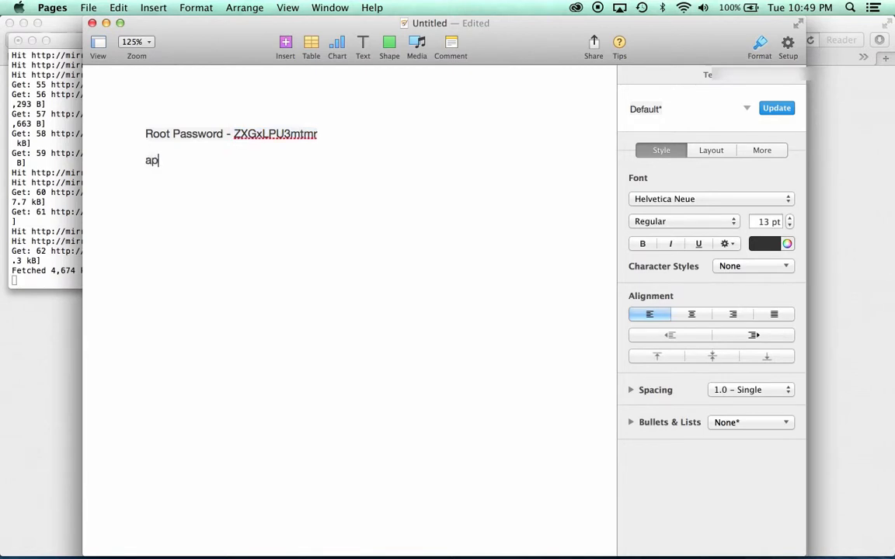
type("titude u")
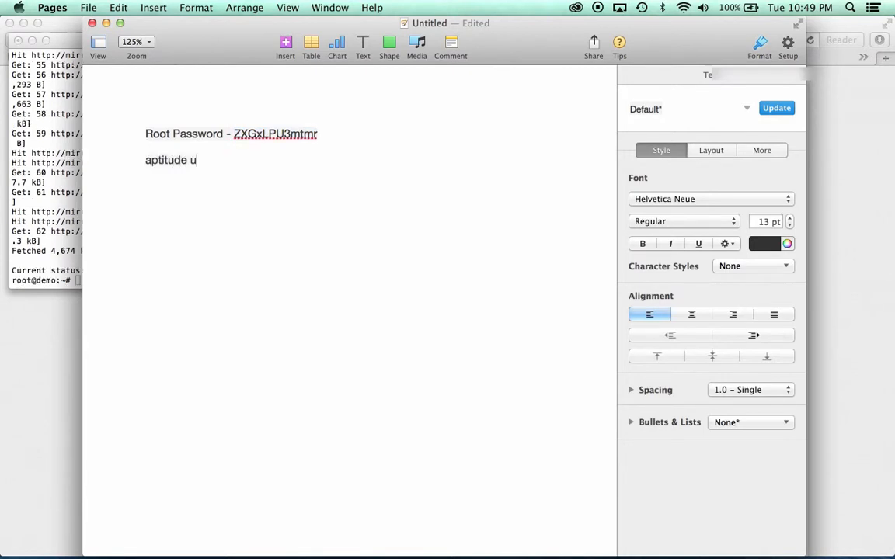
type("pdate")
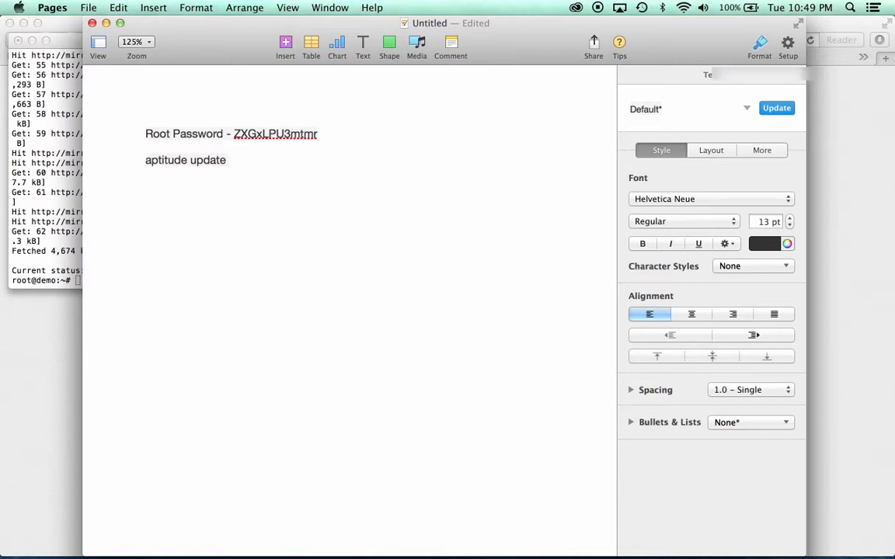
type("aptitude")
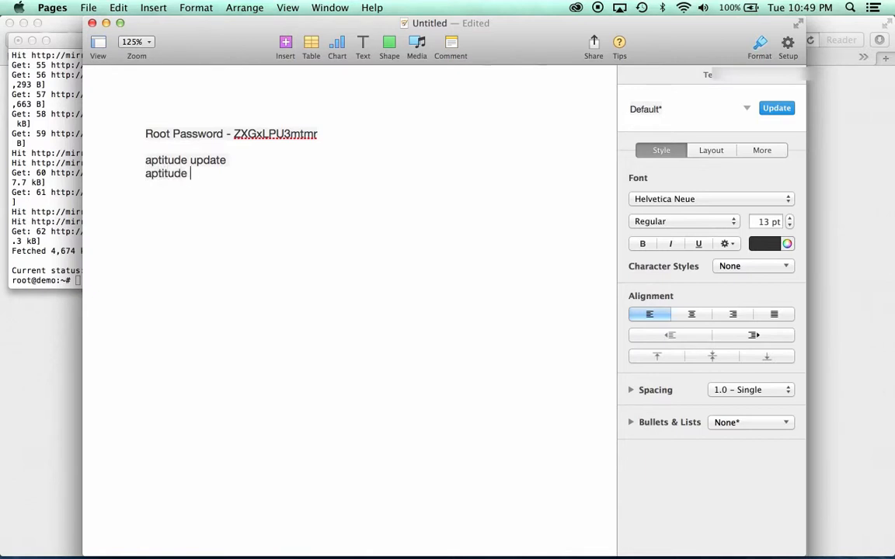
type("upgrade")
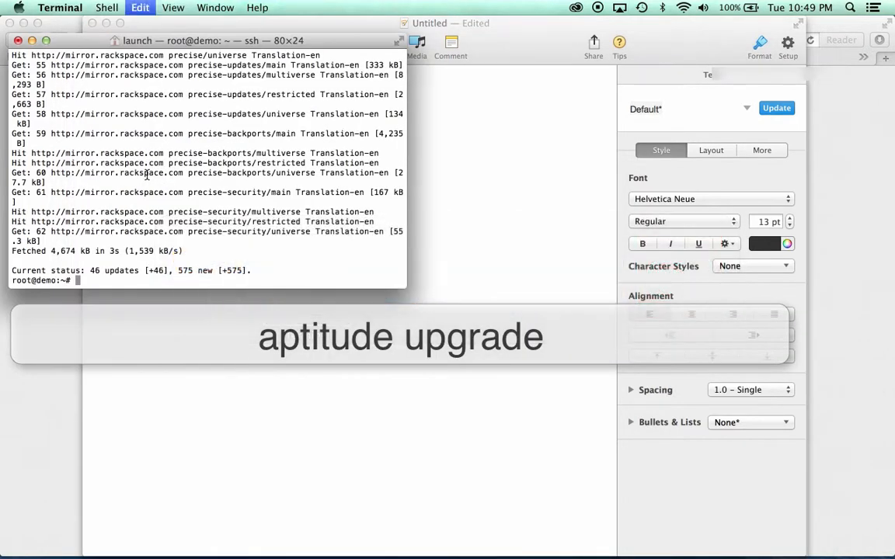
Step: Run aptitude upgrade and answer yes so all 46 pending updates install
type("aptitude upgrade")
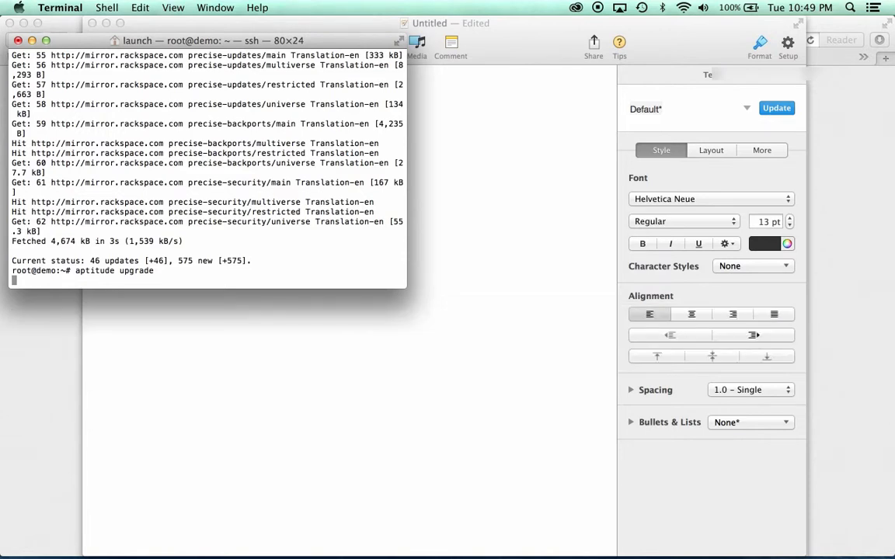
key("Return")
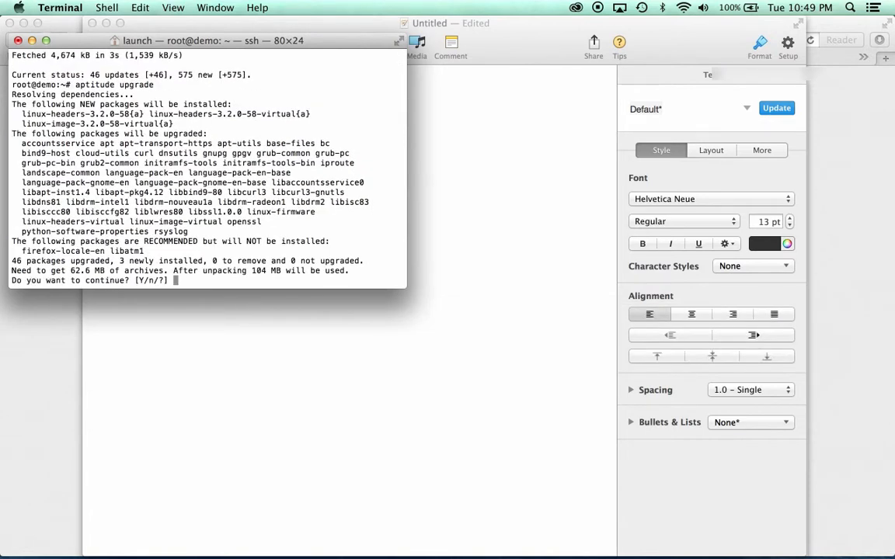
type("yes")
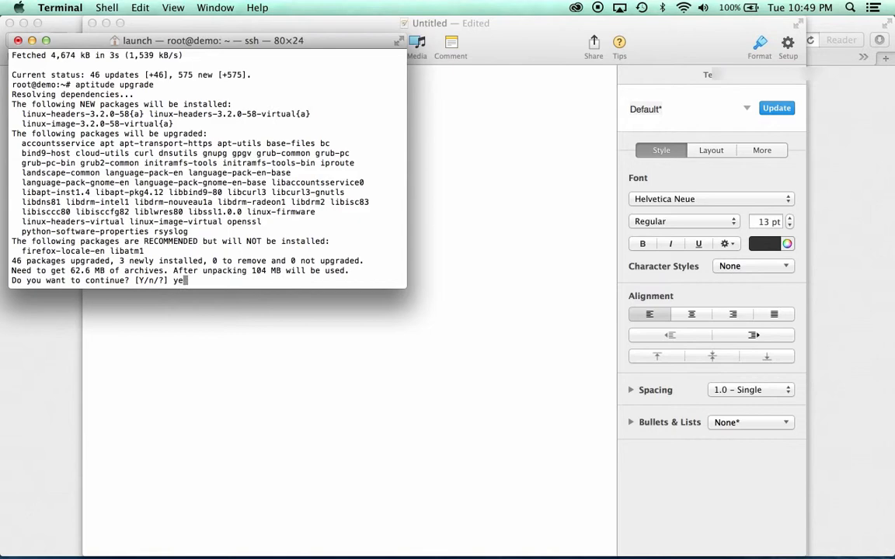
key("Return")
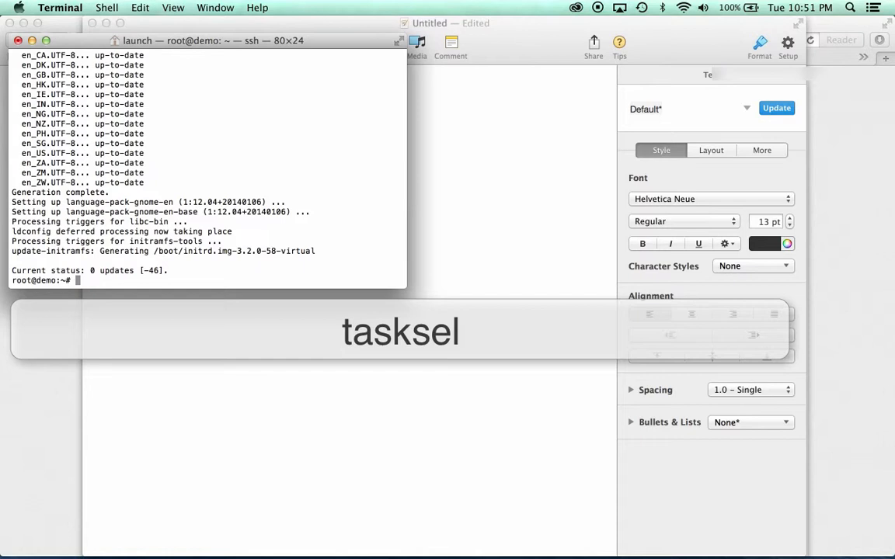
Step: Run tasksel, select the LAMP server collection and let it install, noting progress in Pages
type("tasksel")
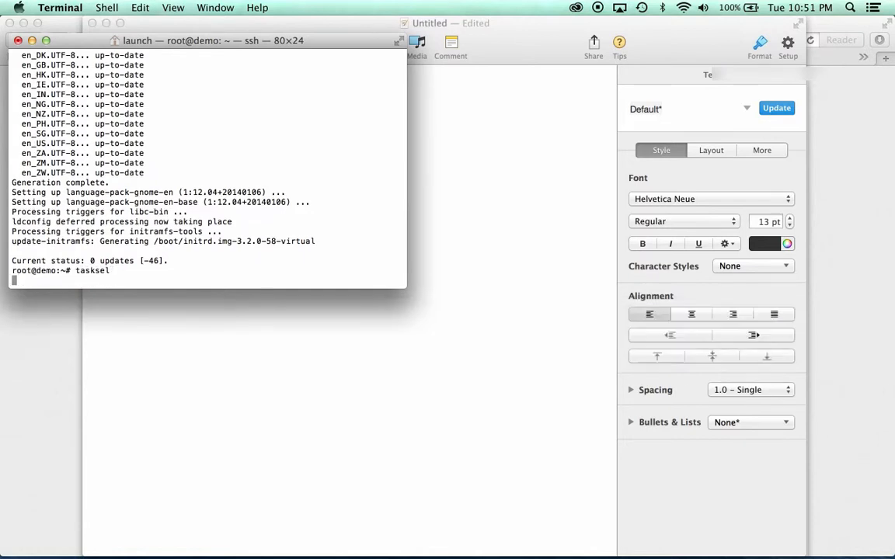
key("Return")
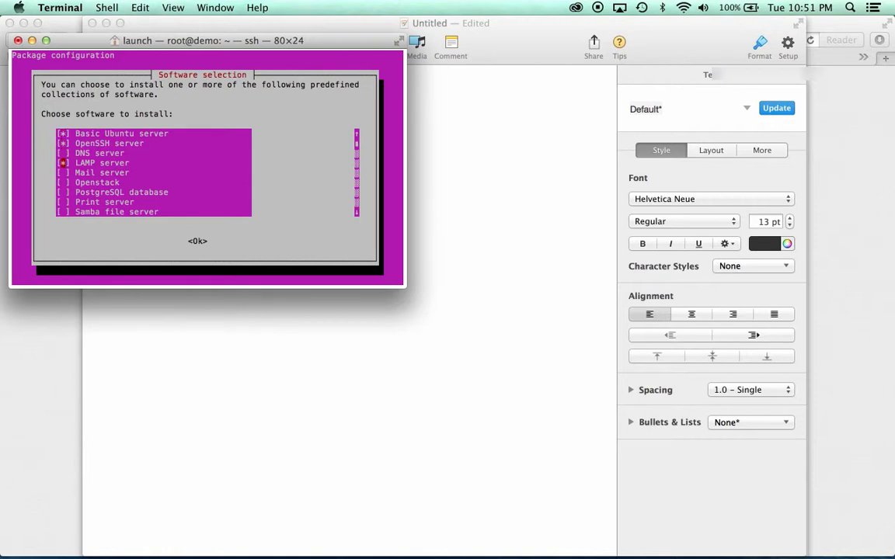
left_click(197, 241)
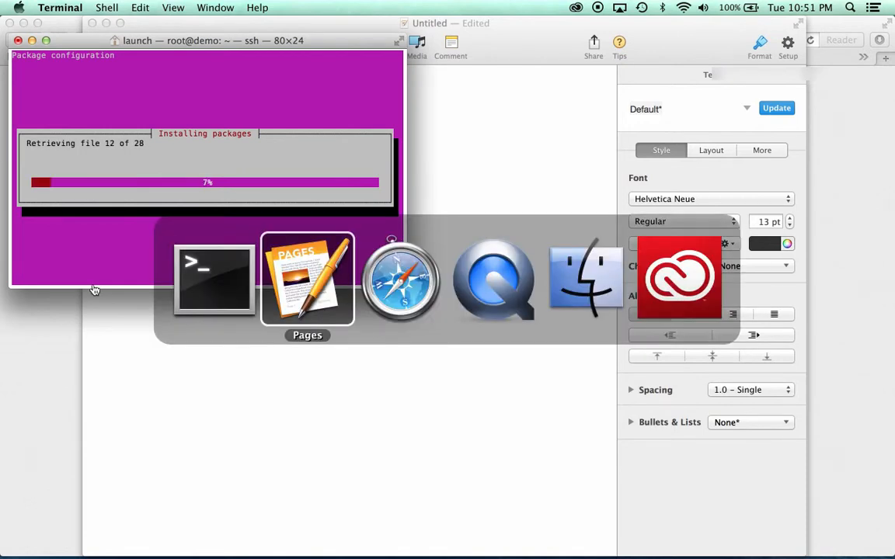
left_click(308, 280)
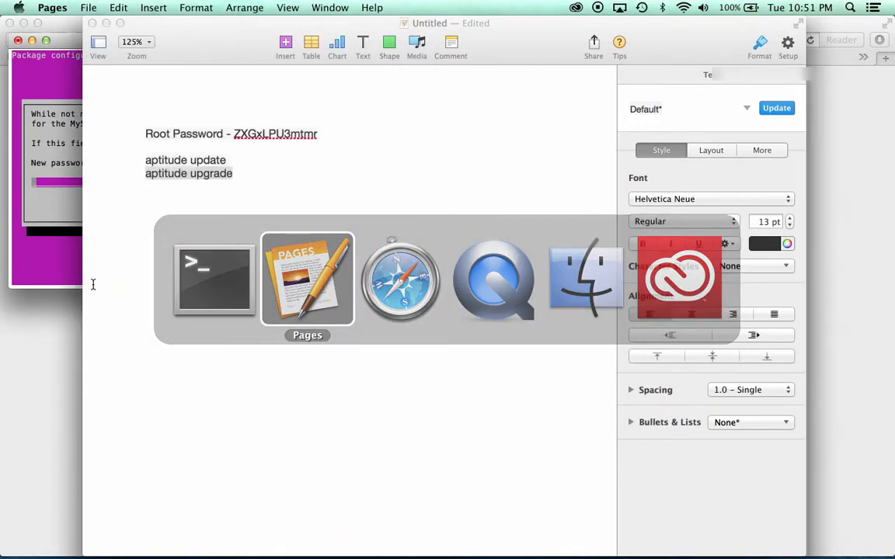
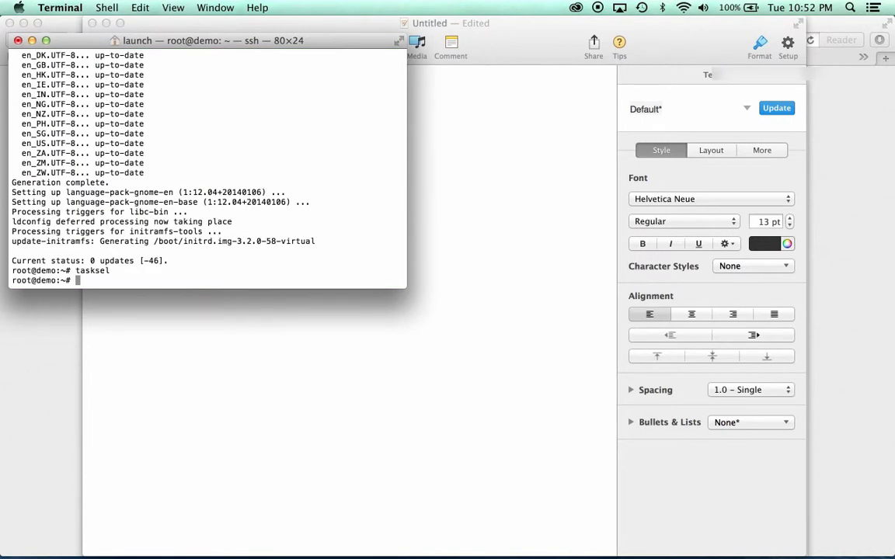
Step: Run curl localhost and highlight Apache's default 'It works!' response
type("curl local")
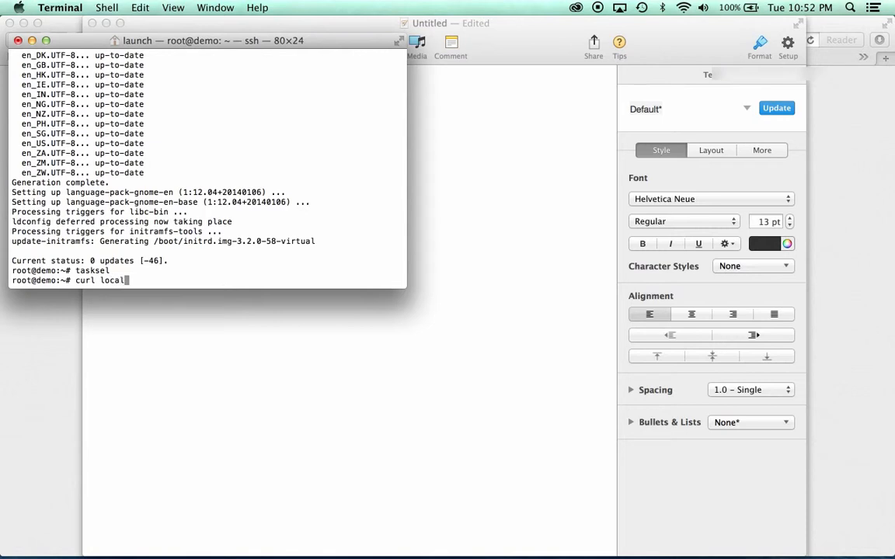
key("Return")
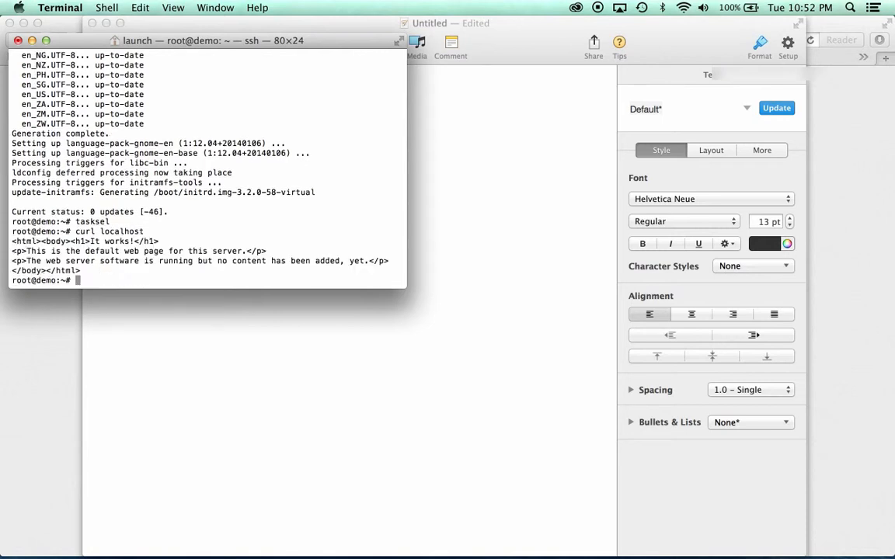
mouse_move(252, 118)
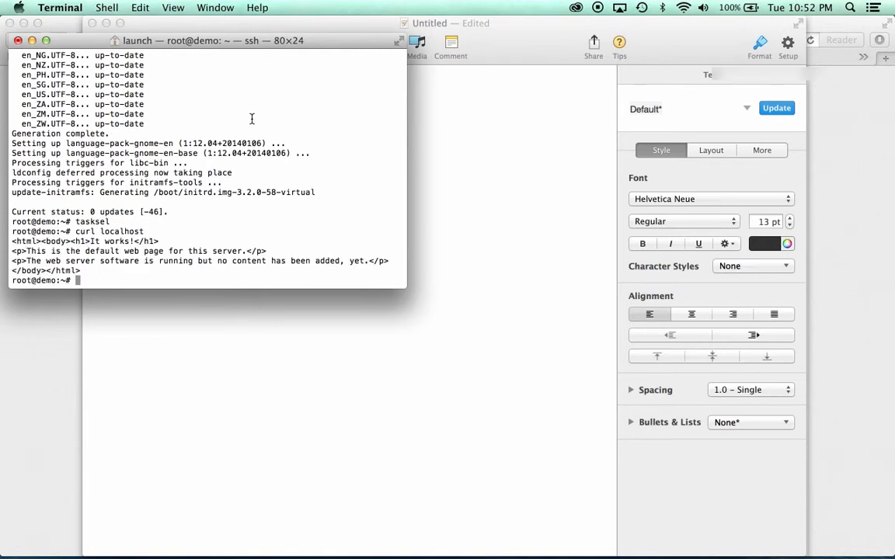
double_click(115, 241)
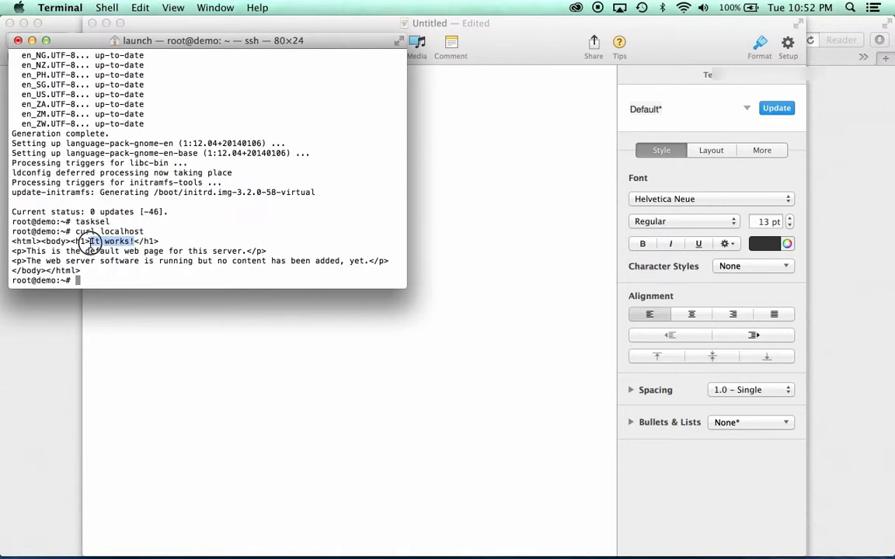
mouse_move(83, 280)
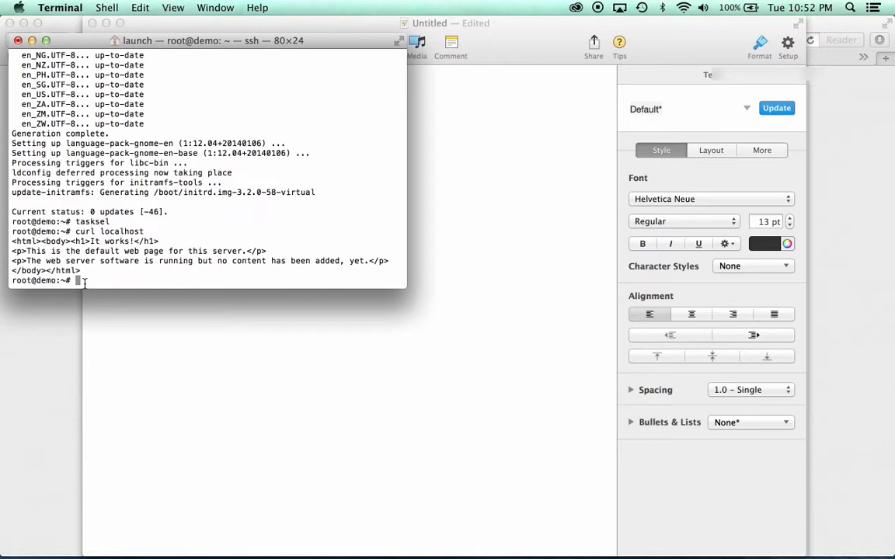
Step: Run mysql_secure_installation, answering y to remove anonymous users and disallow remote root login
type("mys")
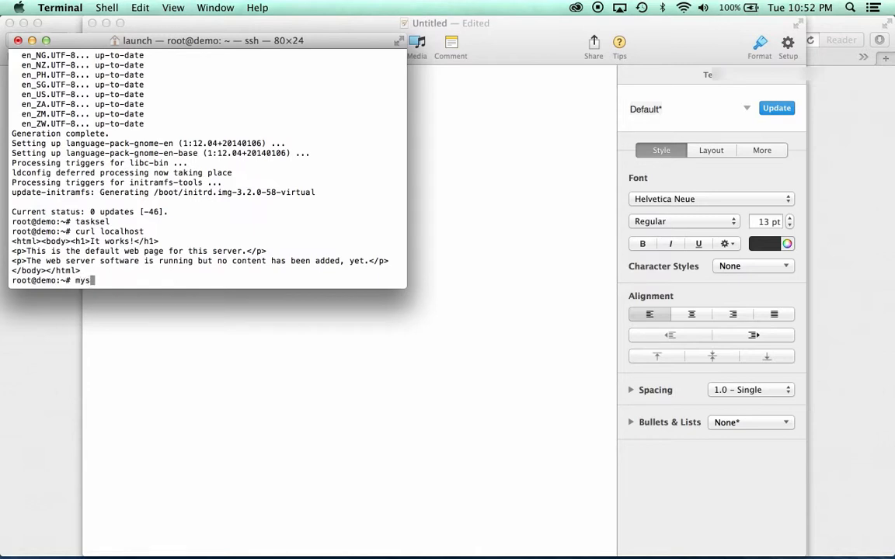
type("ql_secure")
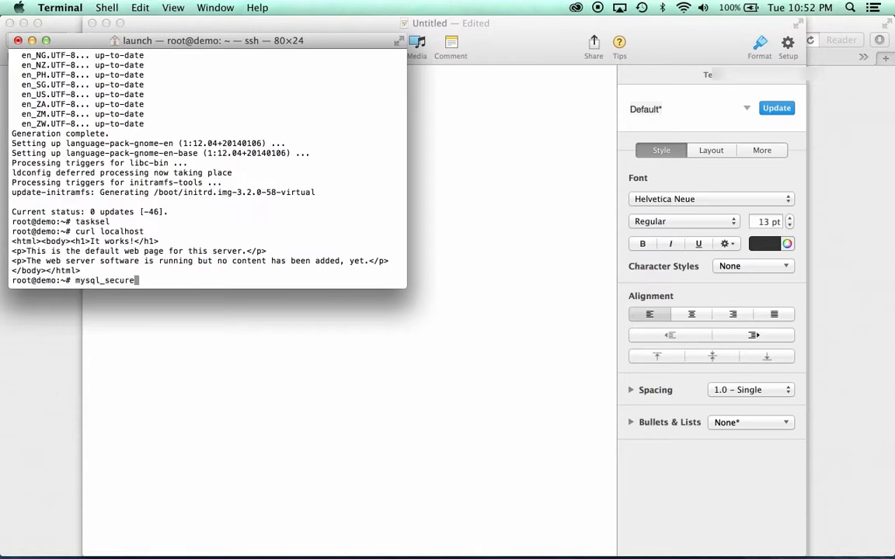
type("_install")
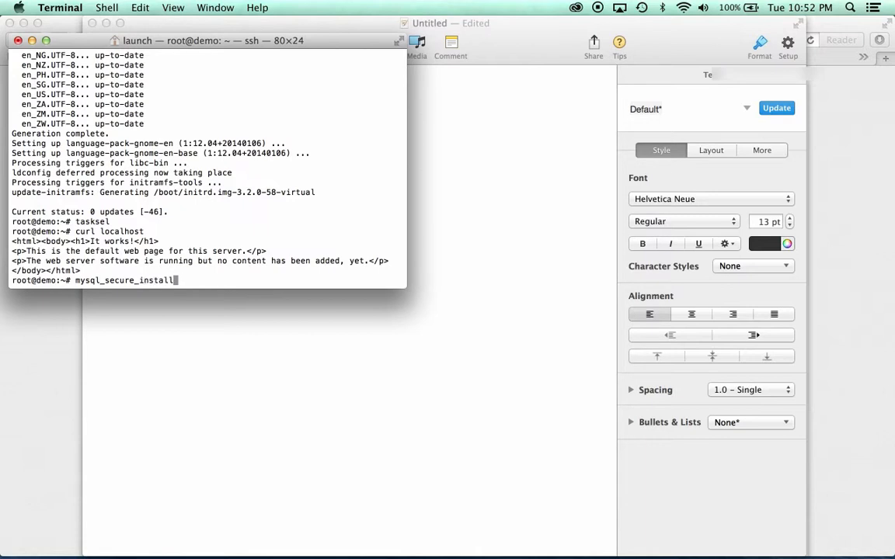
key("Return")
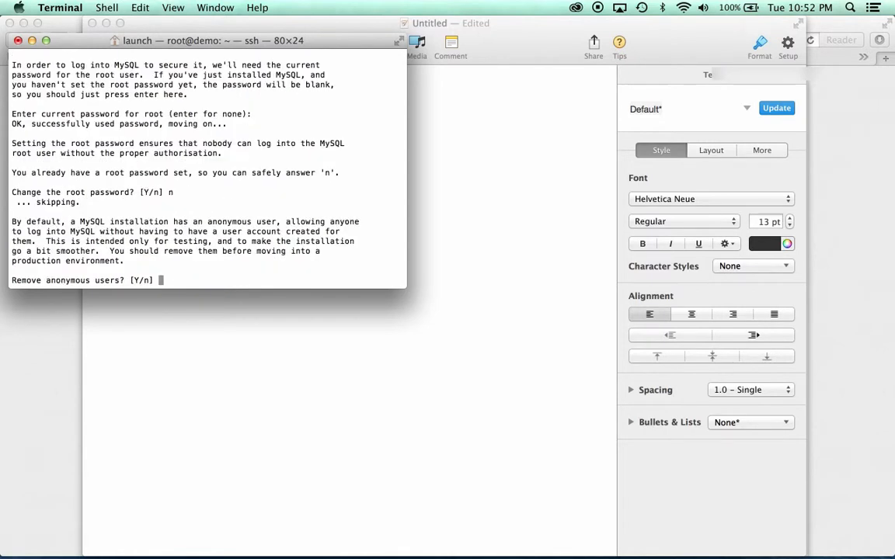
type("y")
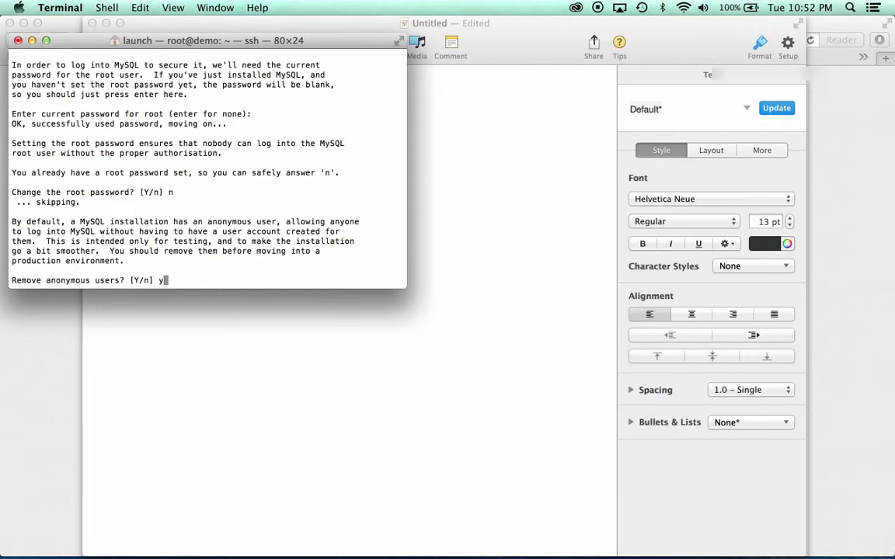
key("Return")
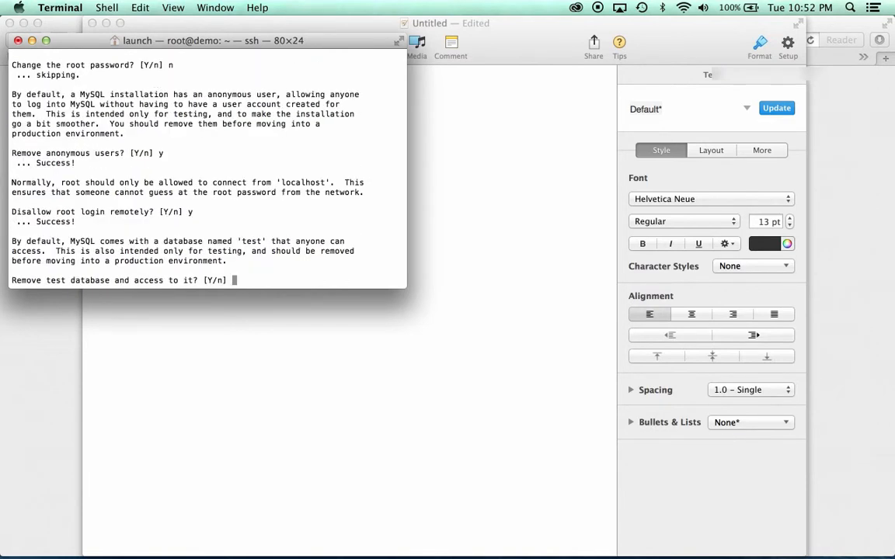
type("y")
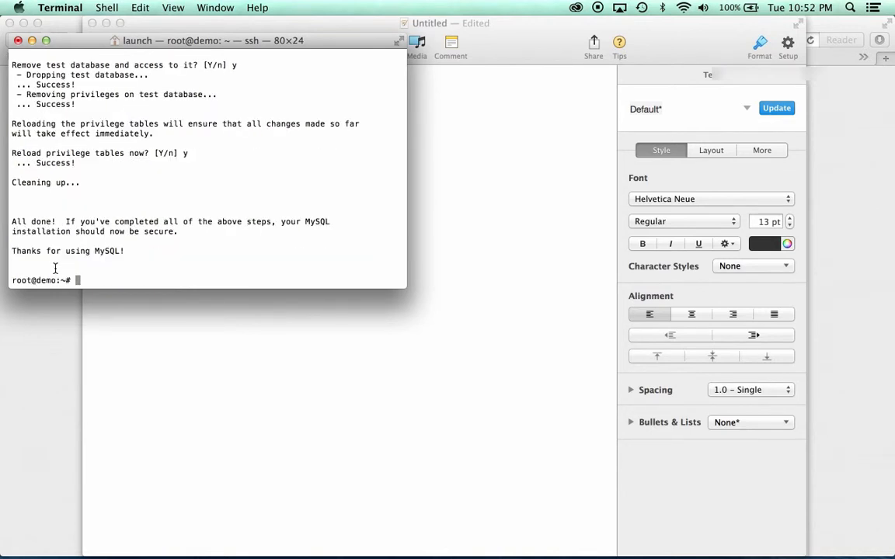
Step: Add UFW rules allowing ports 80 and 22
type("uf")
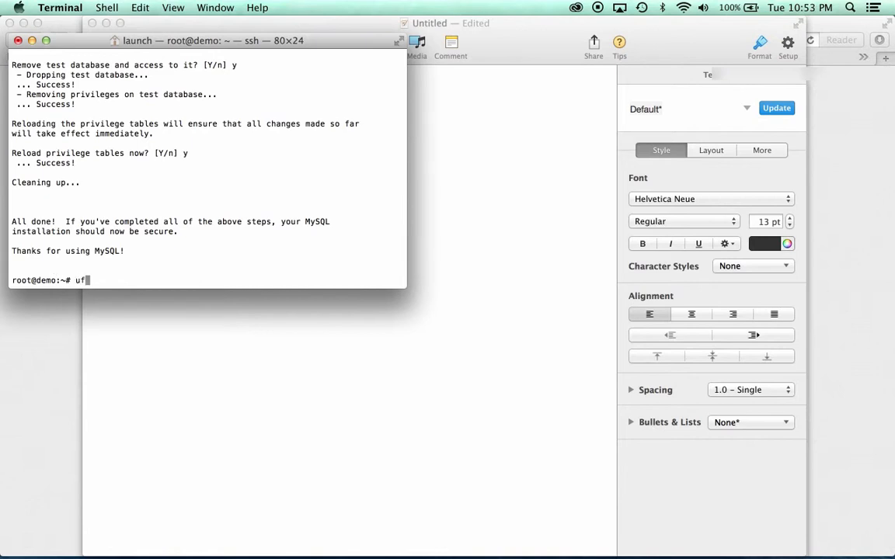
type("w allow")
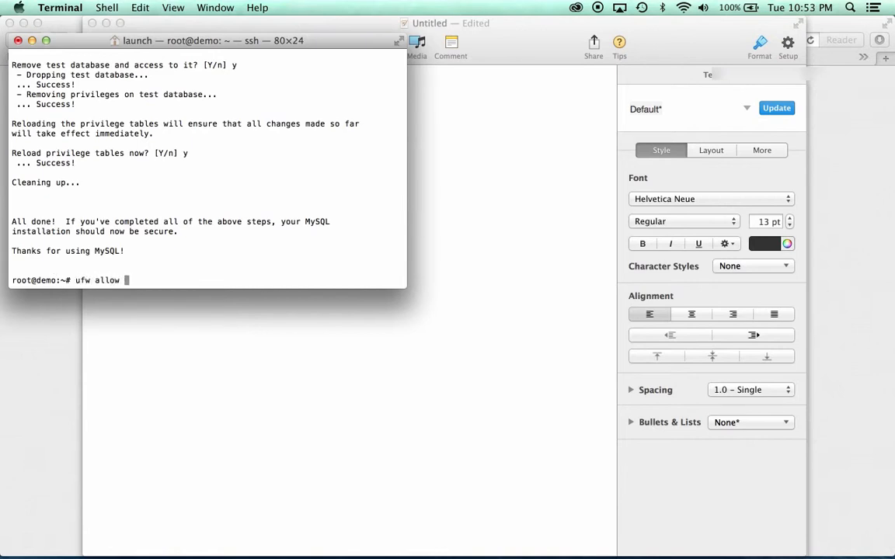
type("80")
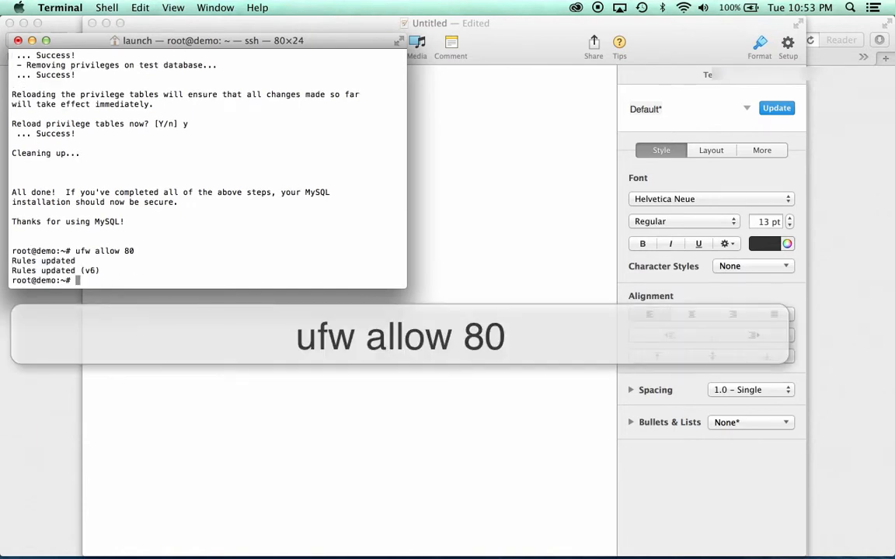
type("ufw allow")
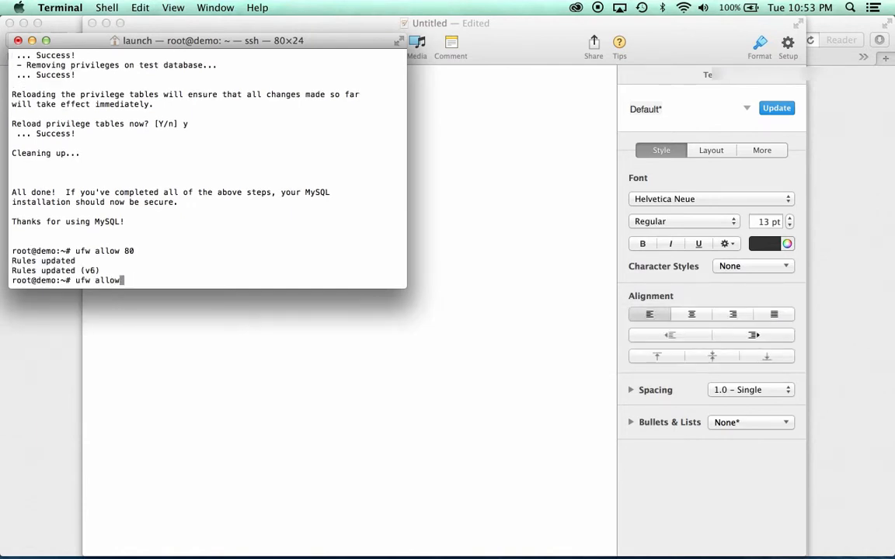
key("Return")
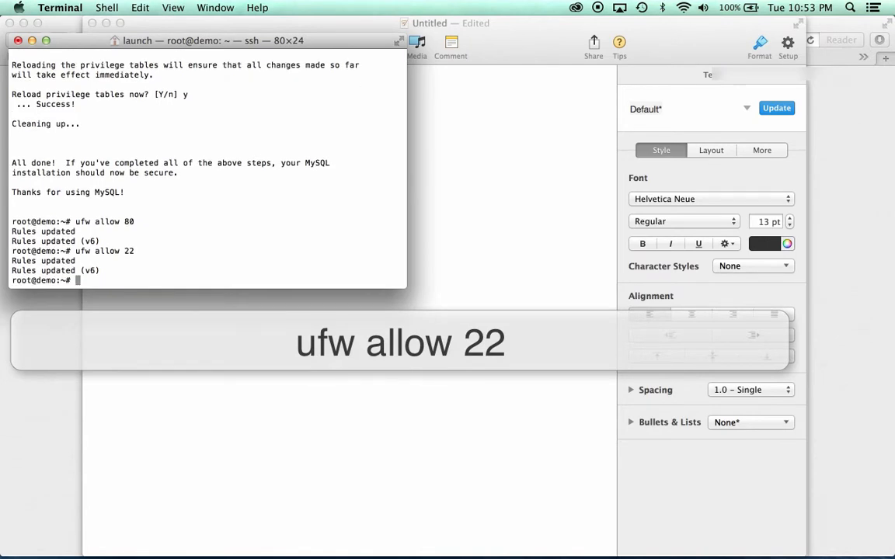
Step: Run ufw enable and confirm y so the firewall is active and enabled at startup
type("ufw")
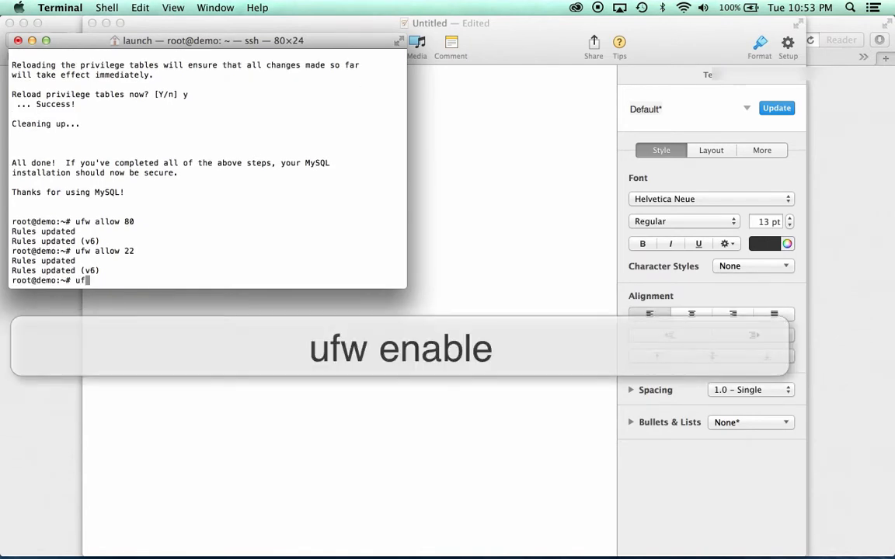
type("enable")
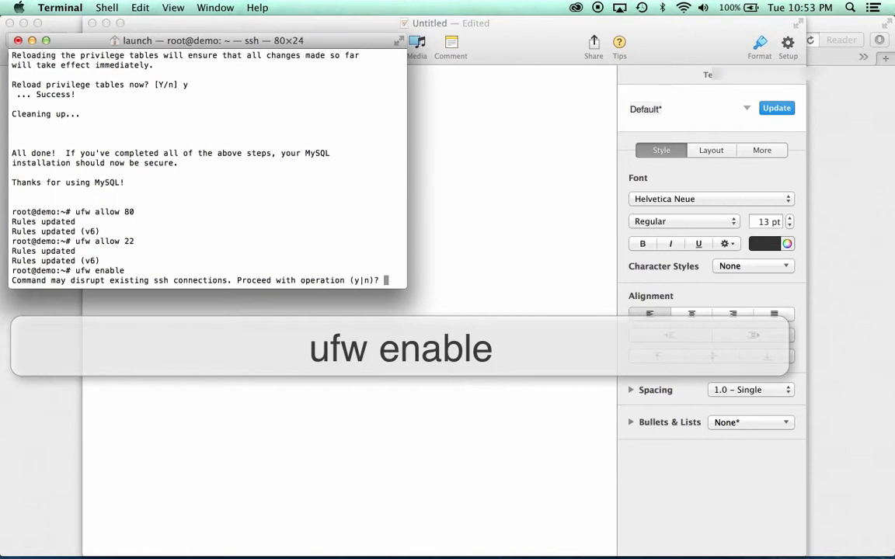
type("y")
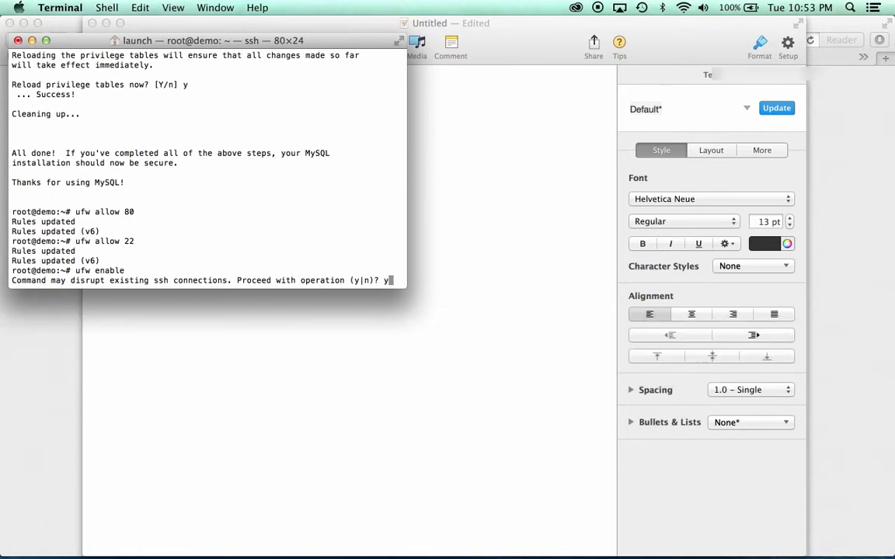
key("Return")
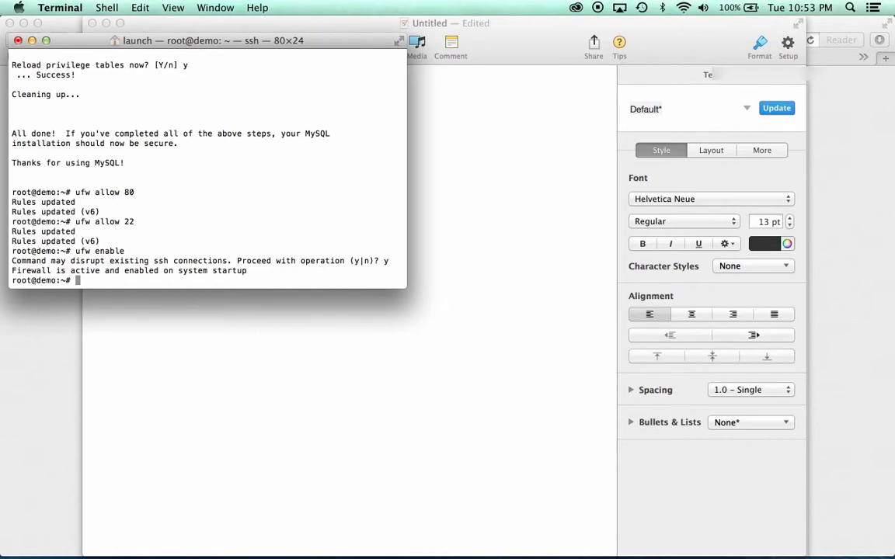
type("shut")
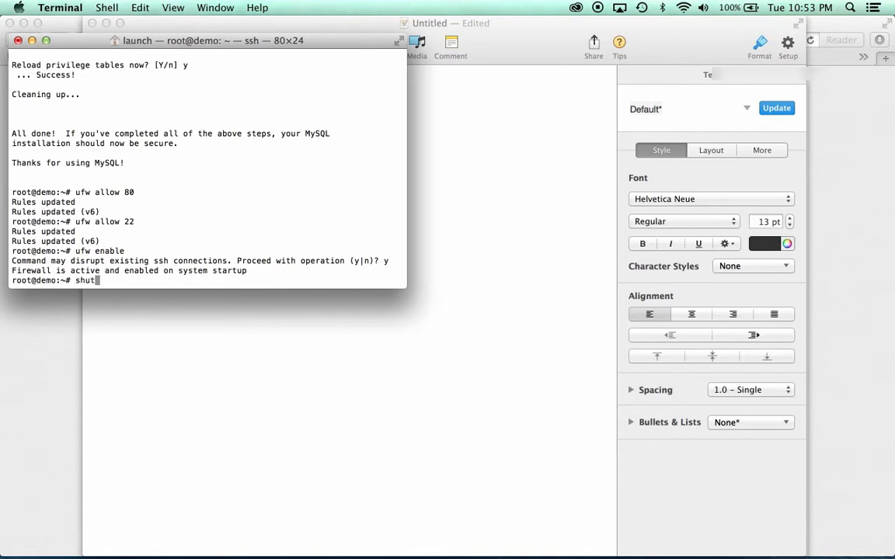
type("down -r now")
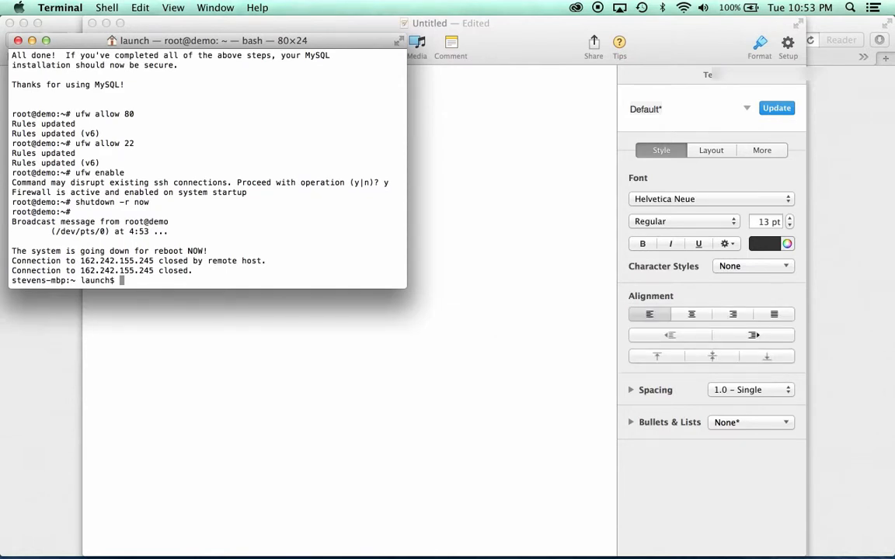
mouse_move(255, 174)
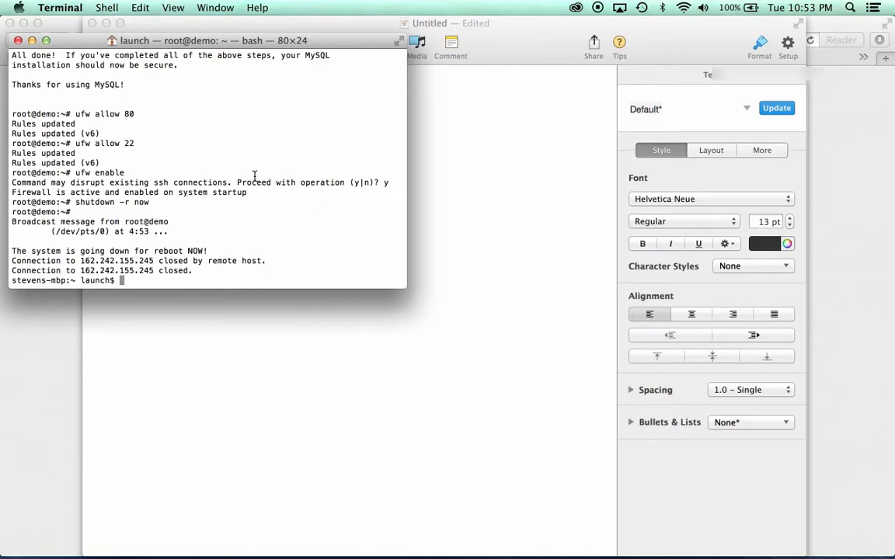
type("ssh root@162.242.155.245")
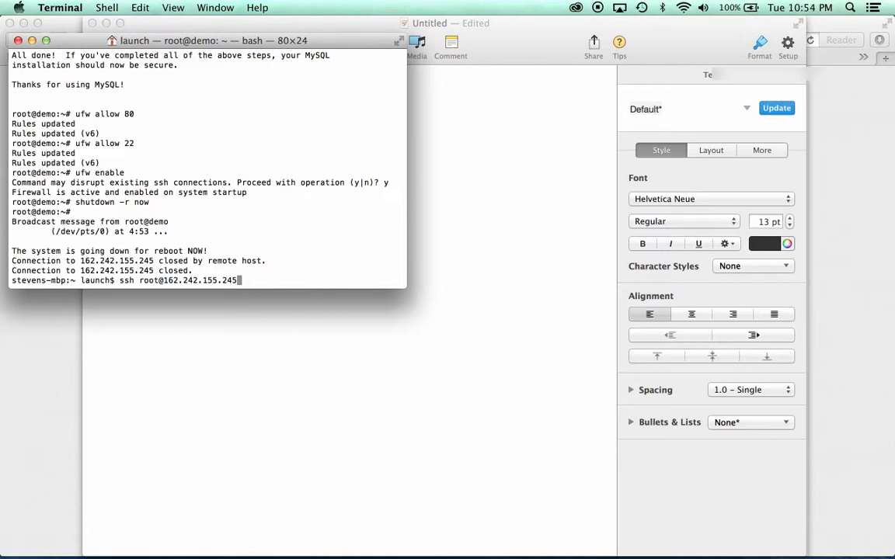
key("Return")
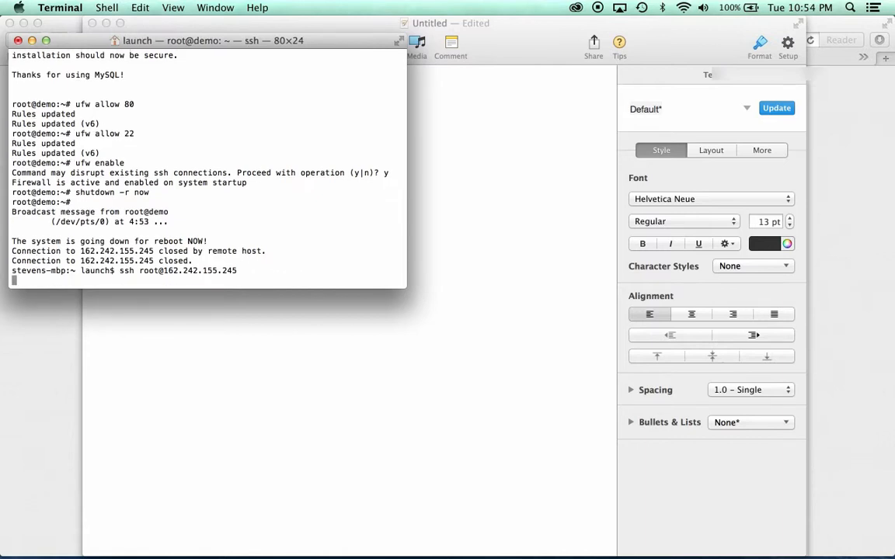
key("Return")
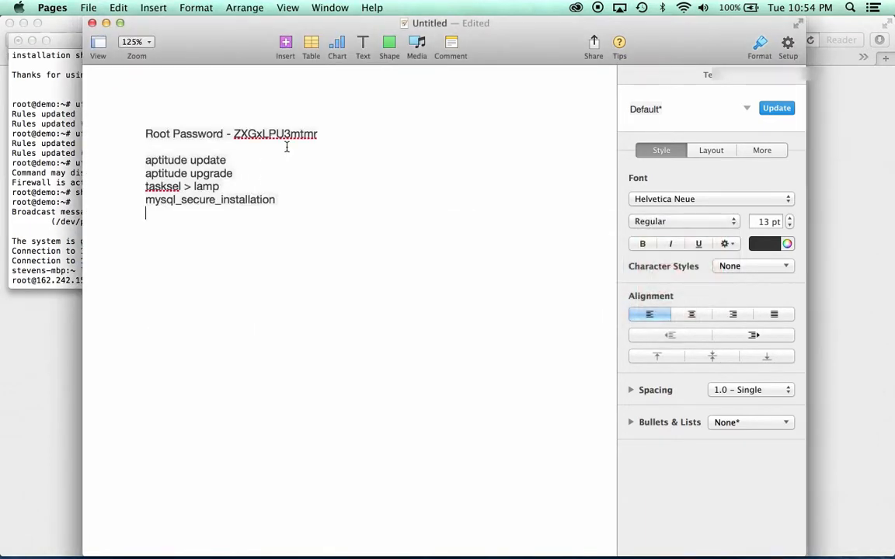
double_click(275, 134)
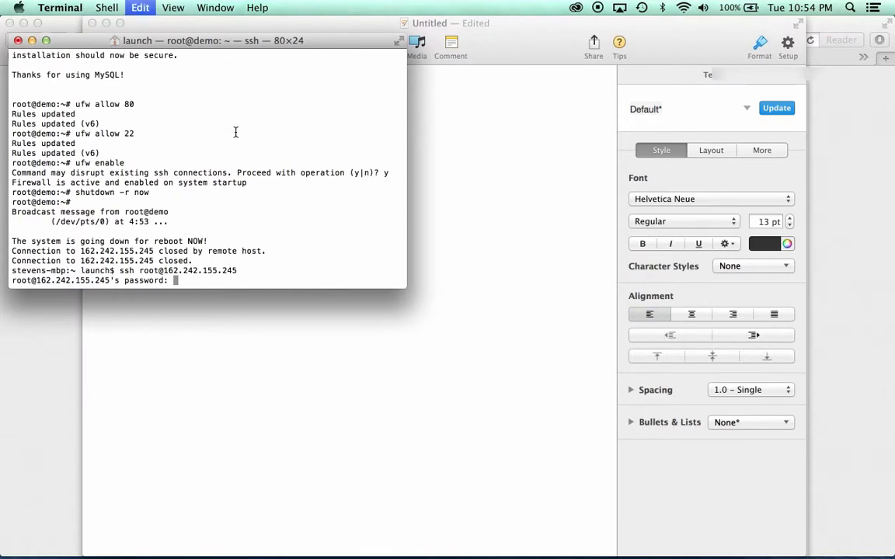
key("Return")
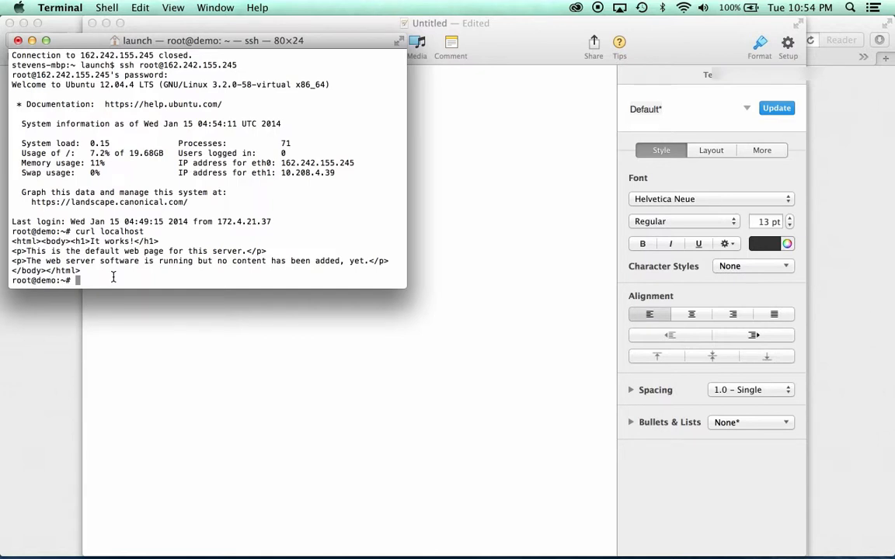
type("exit")
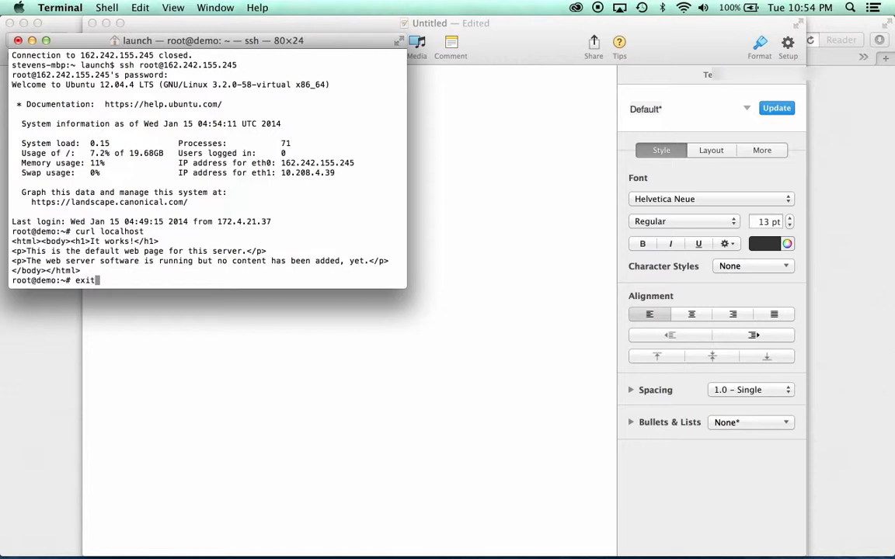
key("Return")
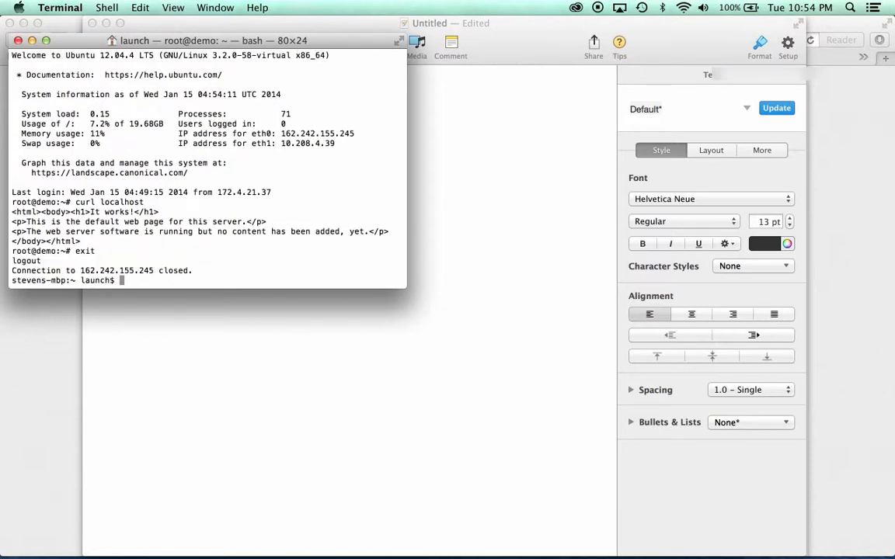
type("ssh root@162.242.155.245")
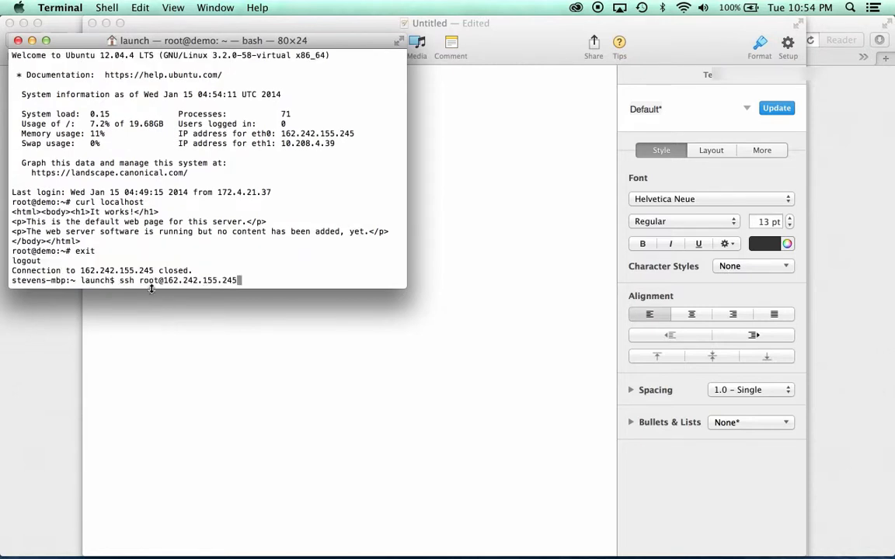